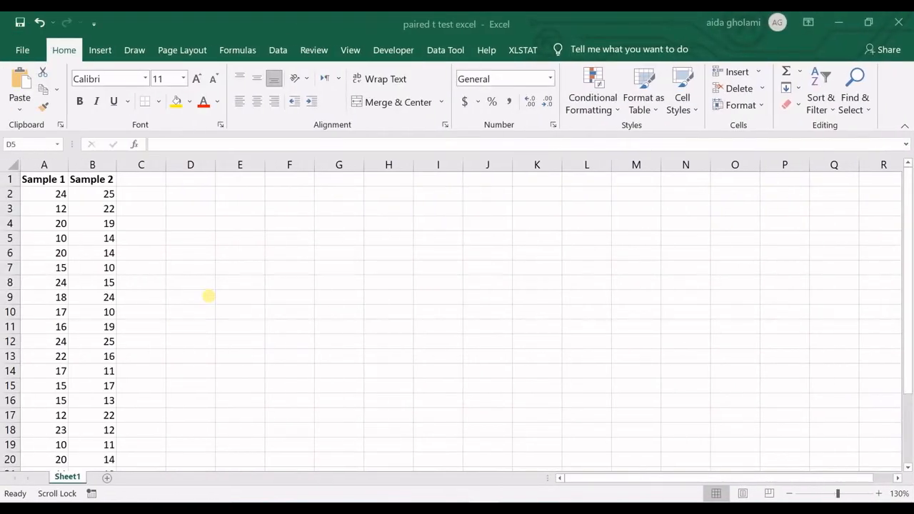
mouse_move(202, 278)
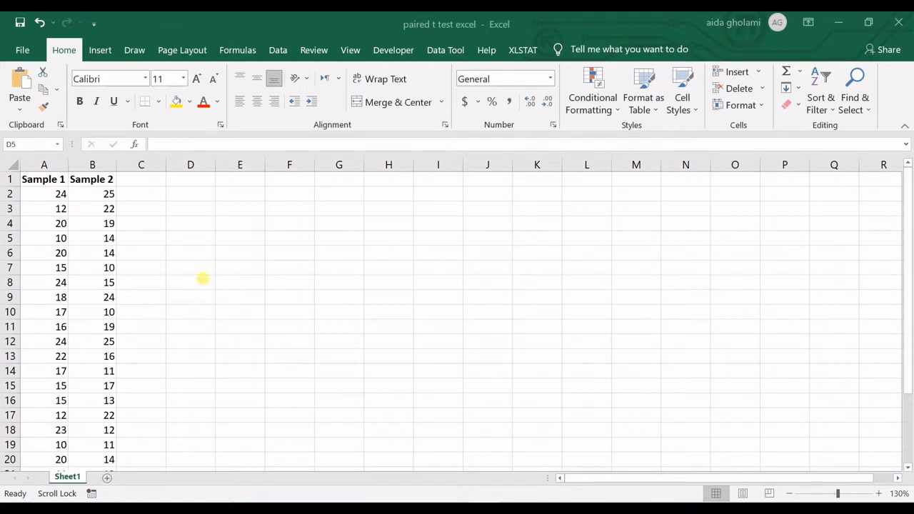
mouse_move(206, 272)
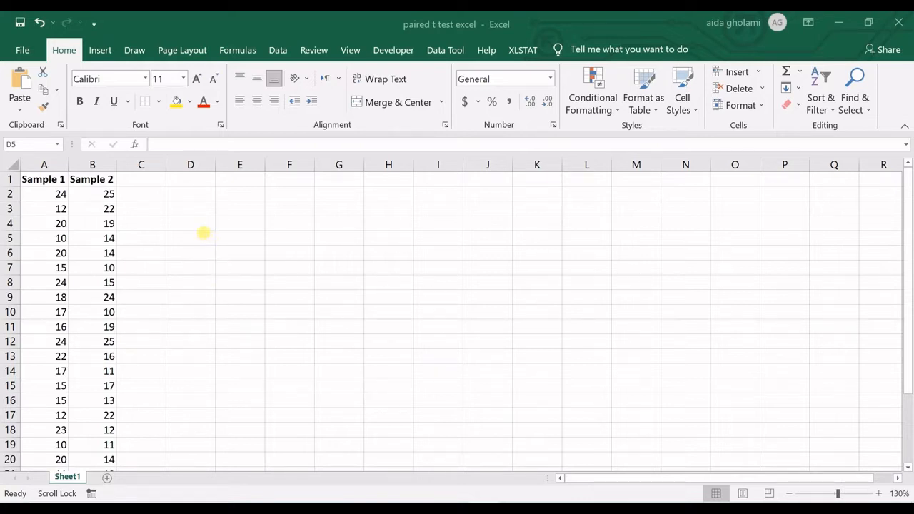
mouse_move(159, 183)
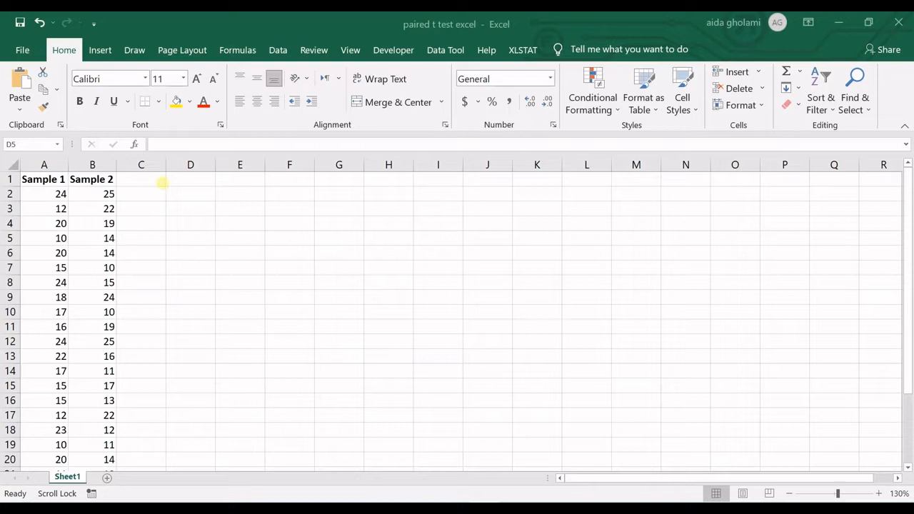
mouse_move(127, 251)
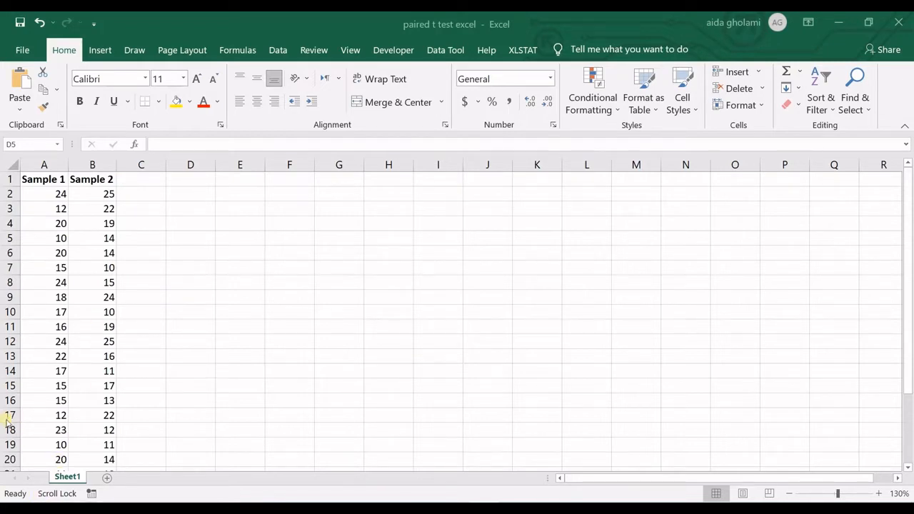
- Point out paired Sample 1 and Sample 2 values, then bring up the Data ribbon tools
left_click(43, 179)
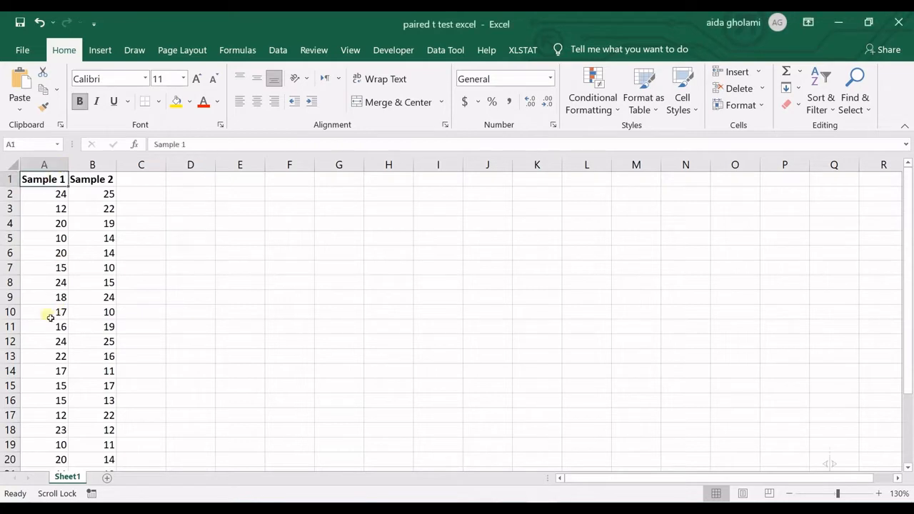
mouse_move(60, 257)
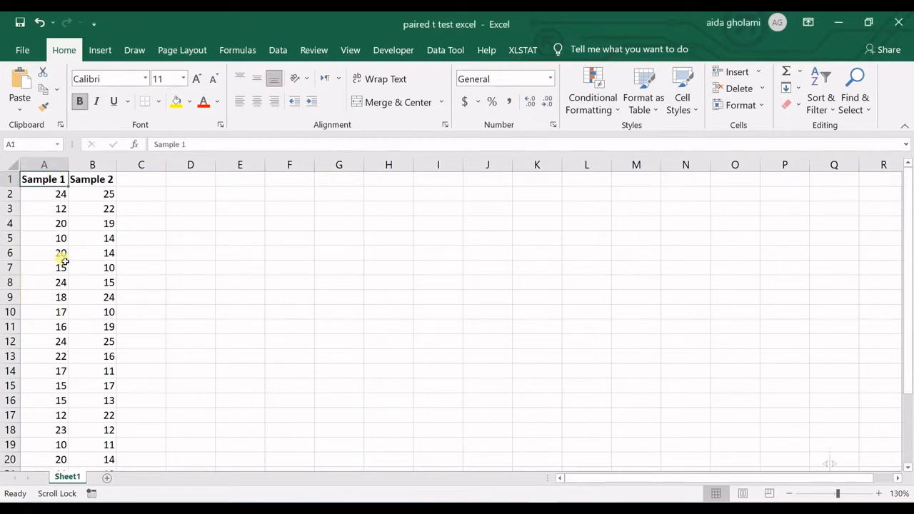
left_click(43, 253)
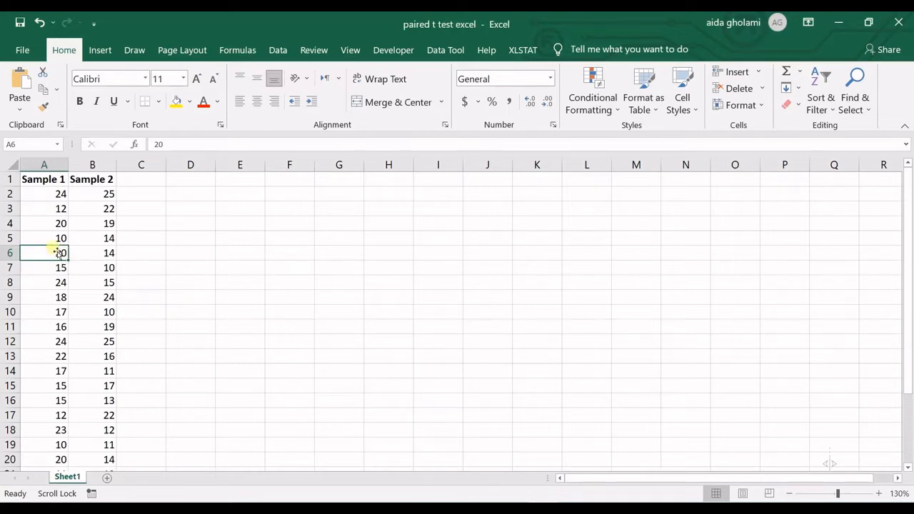
left_click(43, 237)
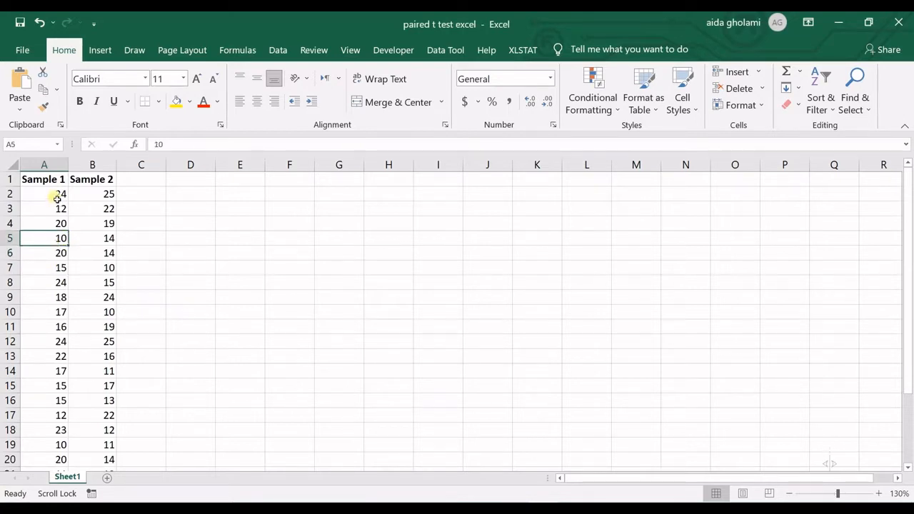
left_click_drag(43, 194, 92, 459)
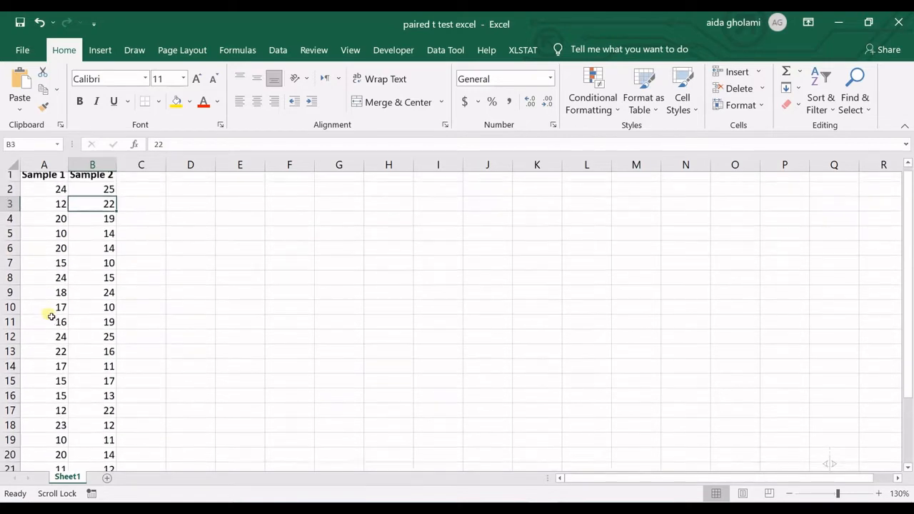
left_click(43, 311)
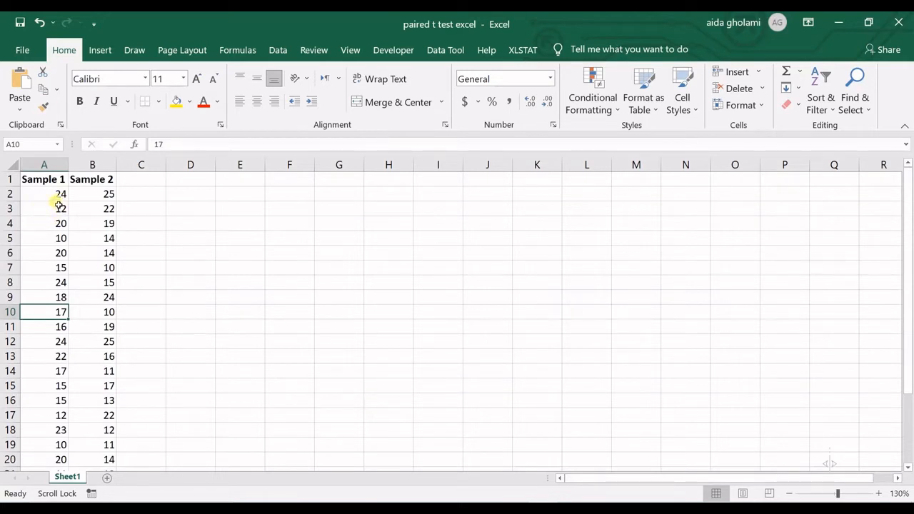
left_click(43, 194)
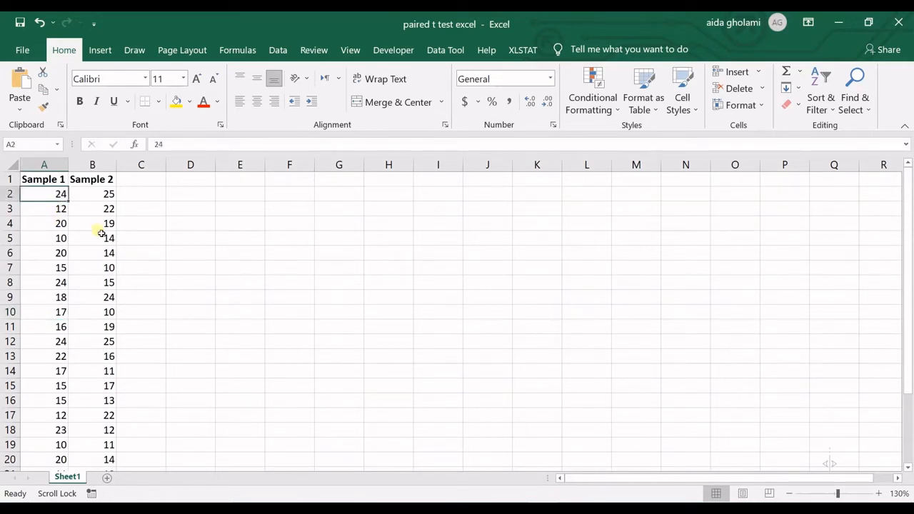
left_click(92, 209)
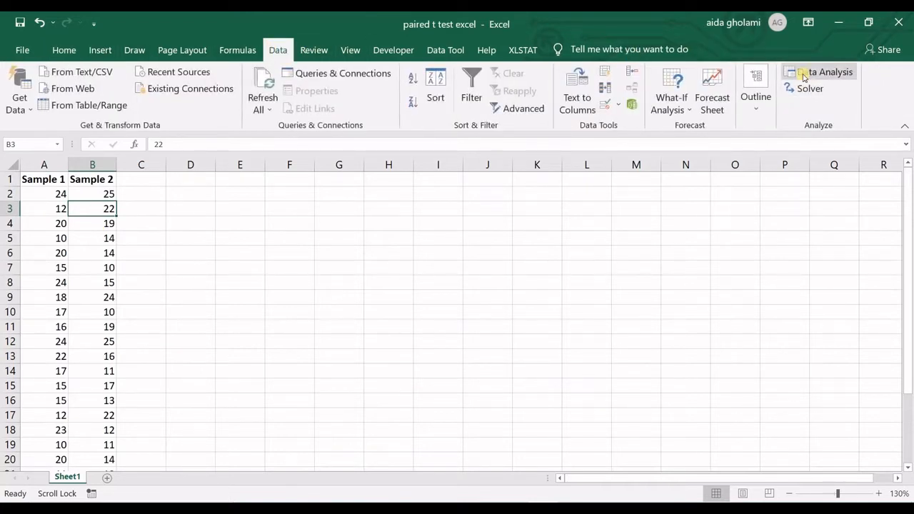
- From Data Analysis choose t-Test: Paired Two Sample for Means and confirm
left_click(825, 71)
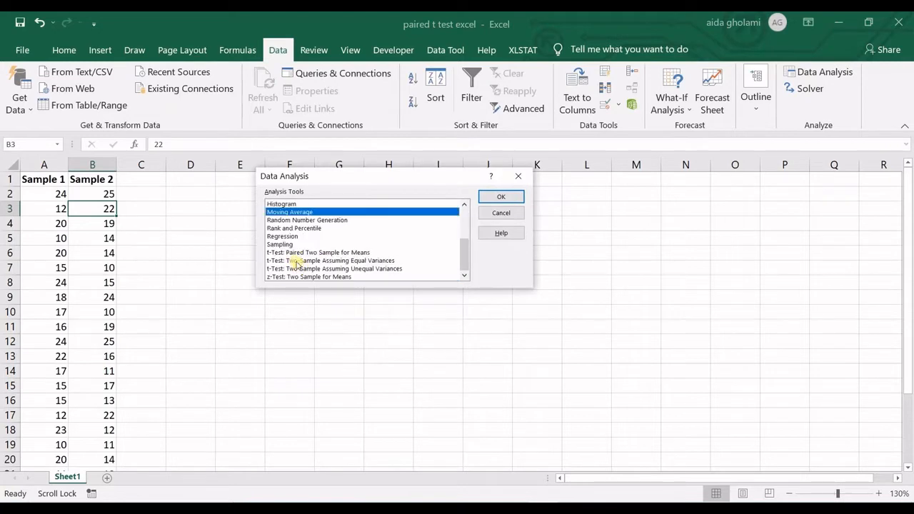
left_click(317, 251)
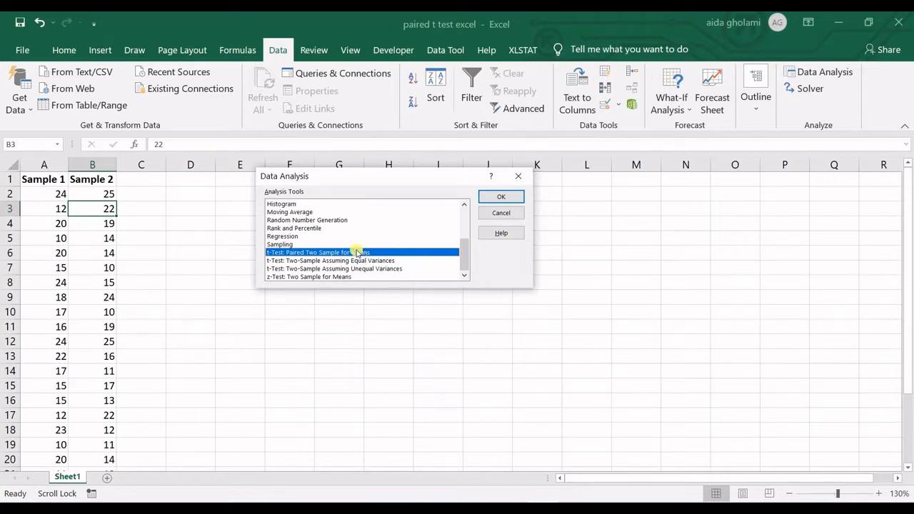
mouse_move(317, 251)
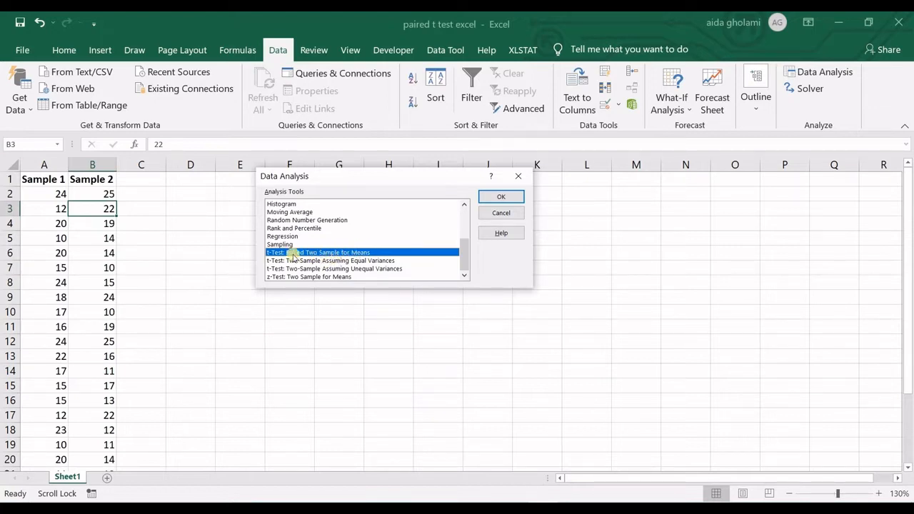
mouse_move(500, 197)
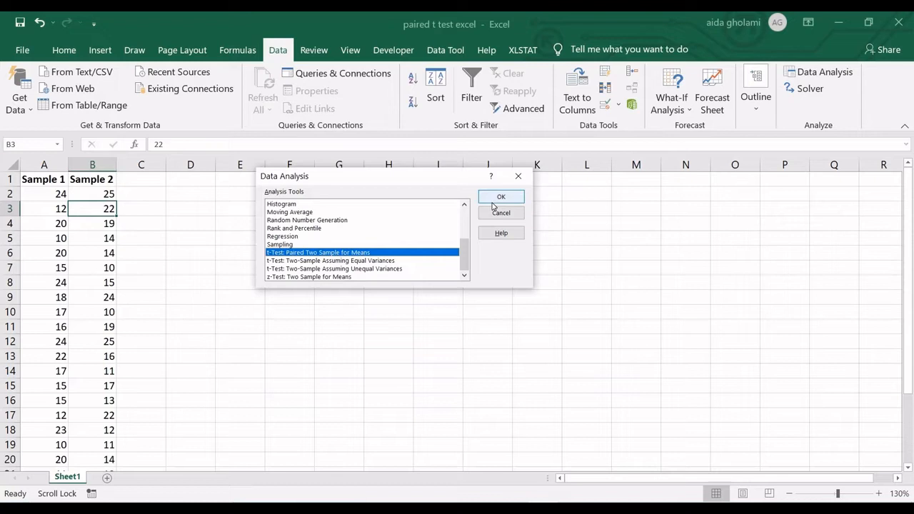
left_click(500, 197)
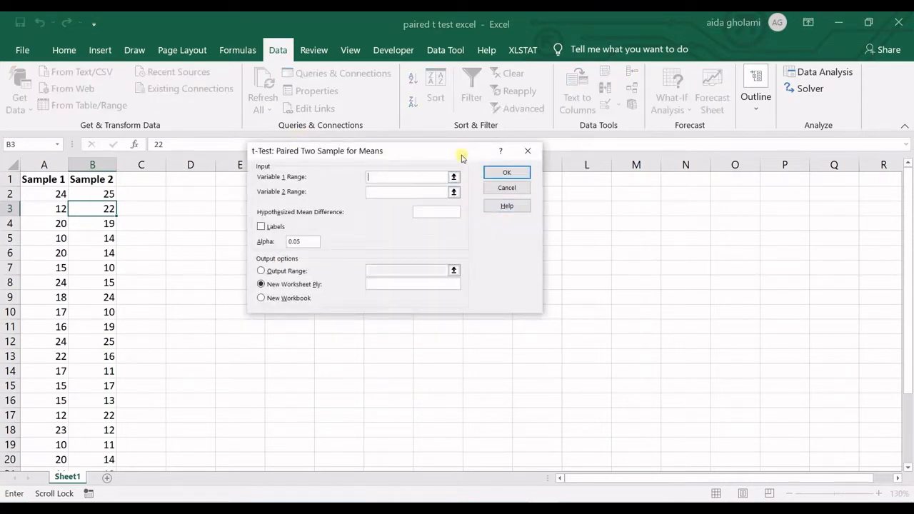
- Set Variable 1 Range to $A$1:$A$26 and Variable 2 Range to $B$1:$B$26
left_click_drag(393, 151, 446, 191)
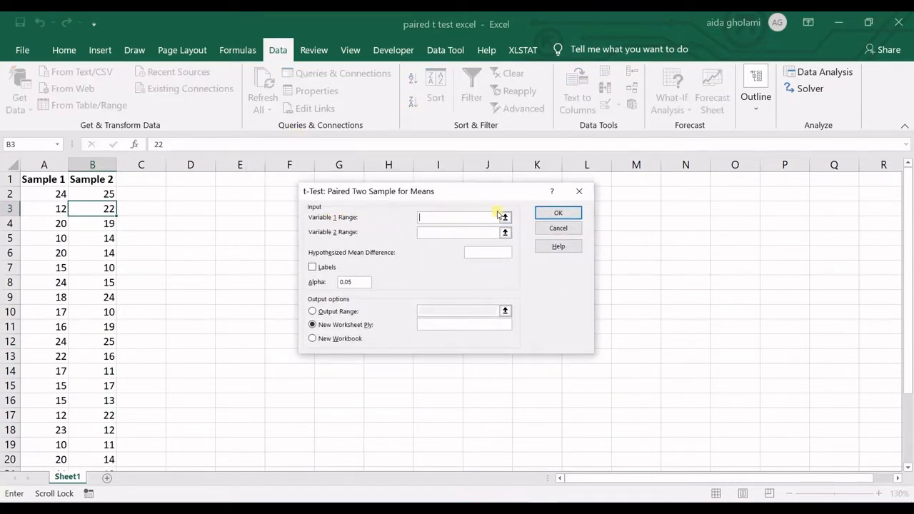
left_click(504, 217)
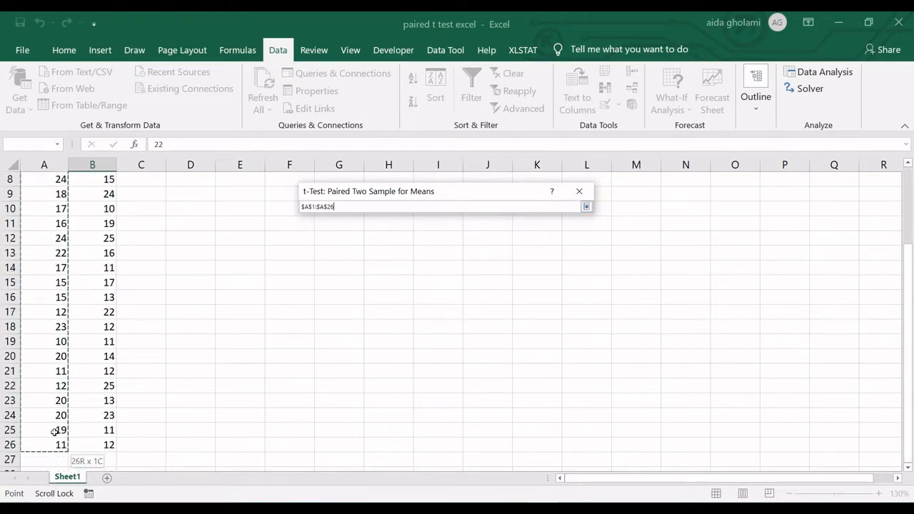
left_click(586, 206)
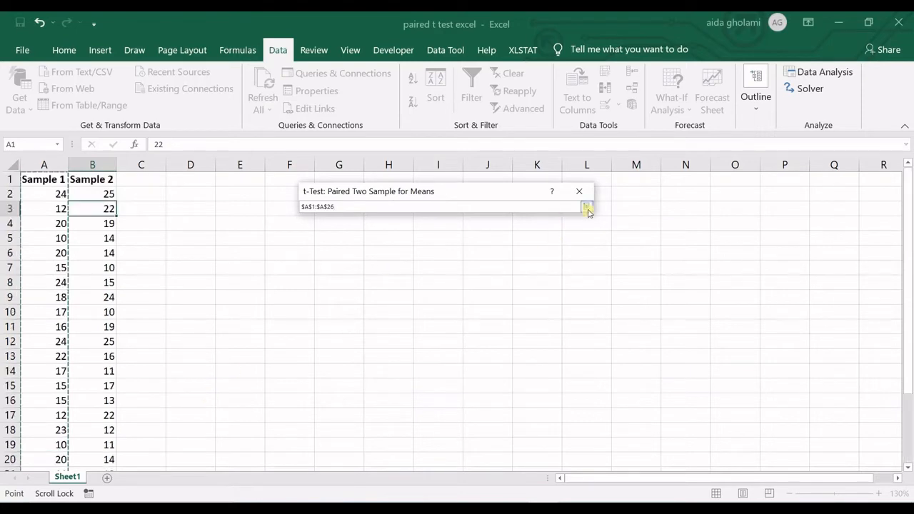
left_click(586, 207)
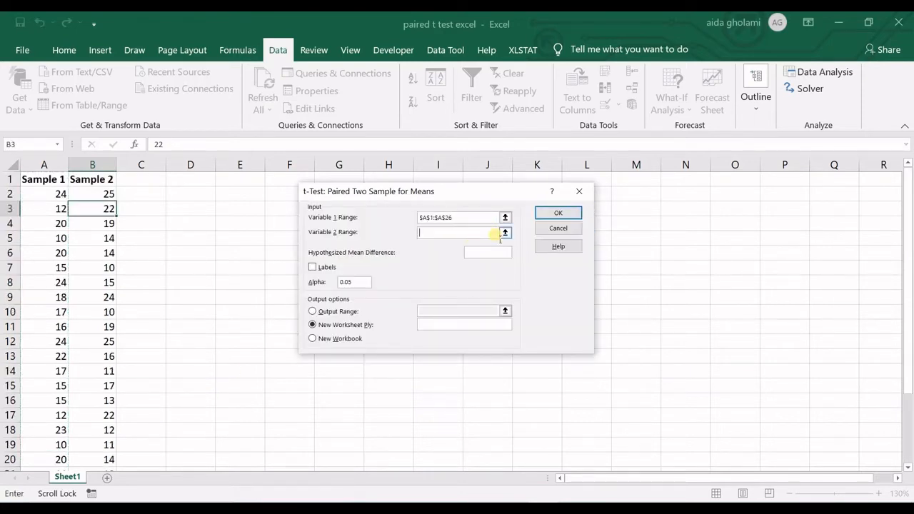
left_click(506, 231)
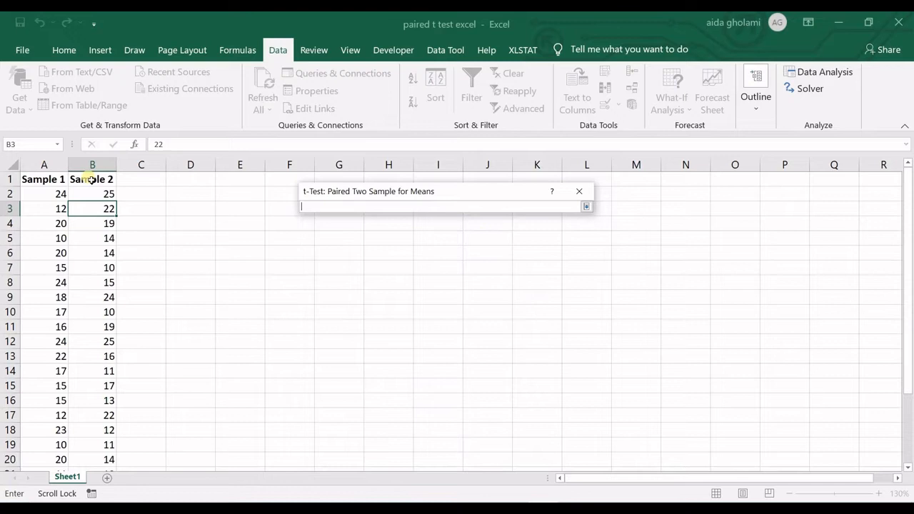
left_click_drag(91, 180, 91, 444)
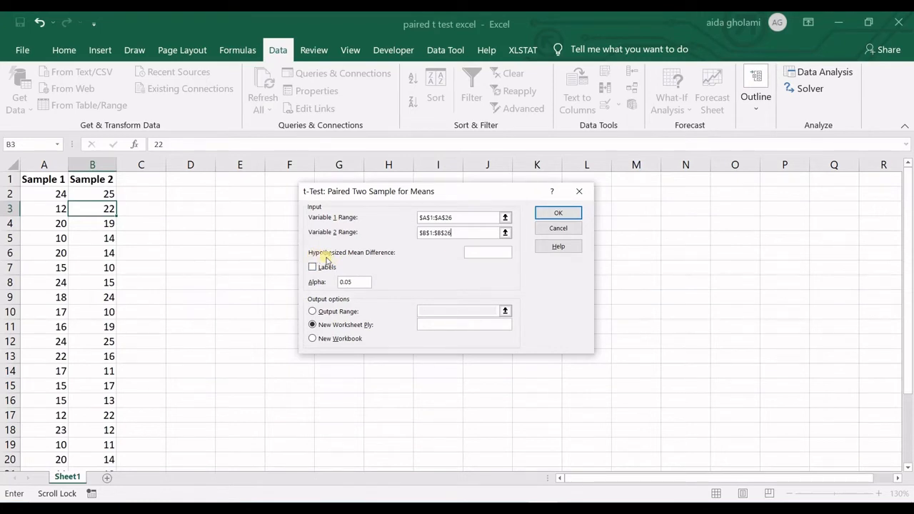
mouse_move(346, 256)
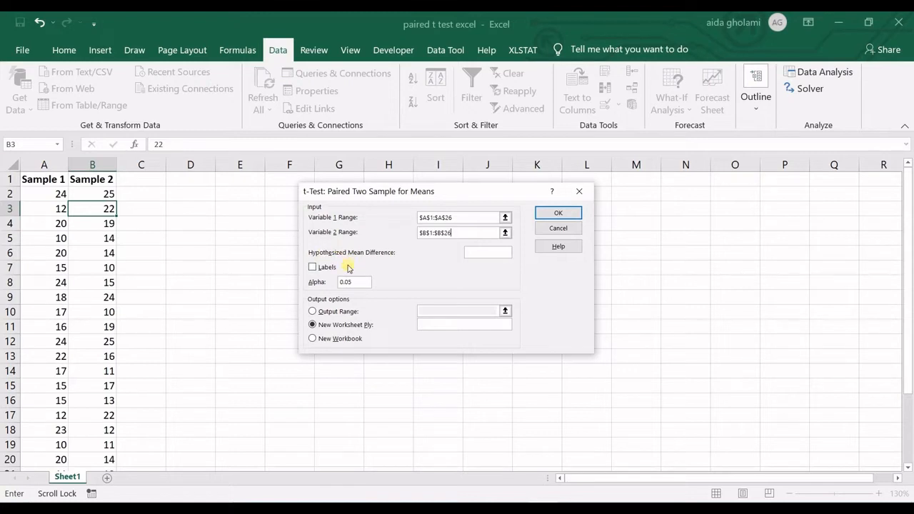
mouse_move(355, 263)
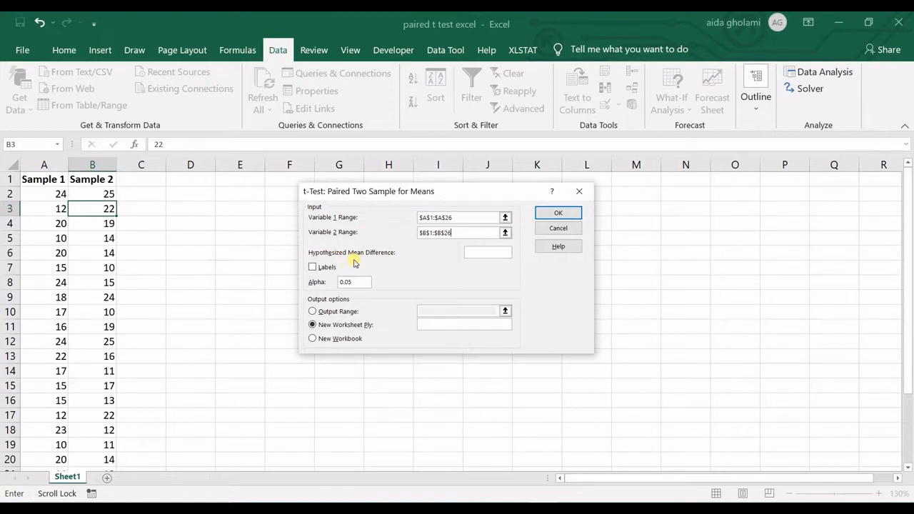
- Enter hypothesized mean difference 0, tick Labels and keep alpha 0.05
left_click(489, 252)
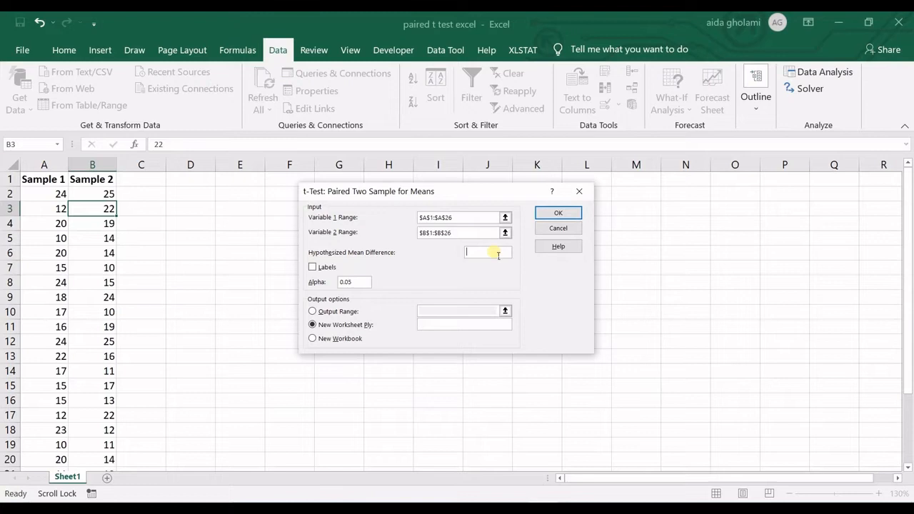
mouse_move(386, 251)
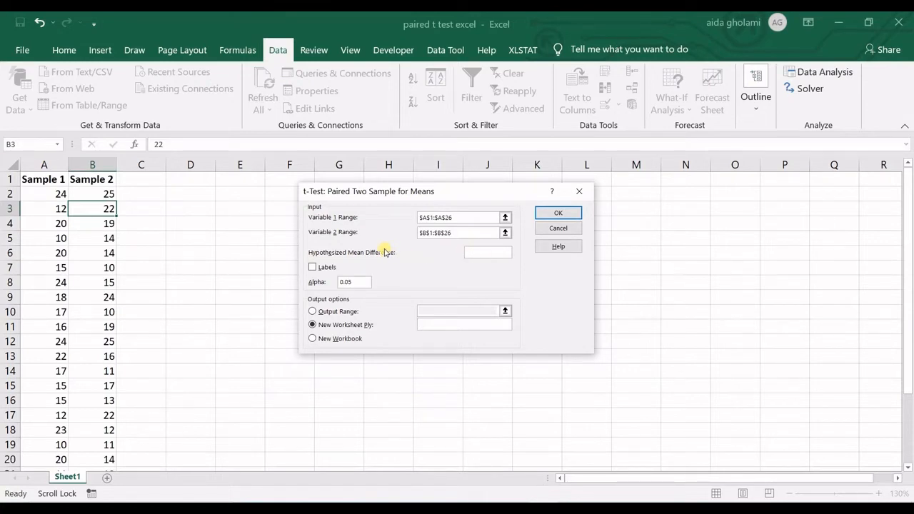
type("0")
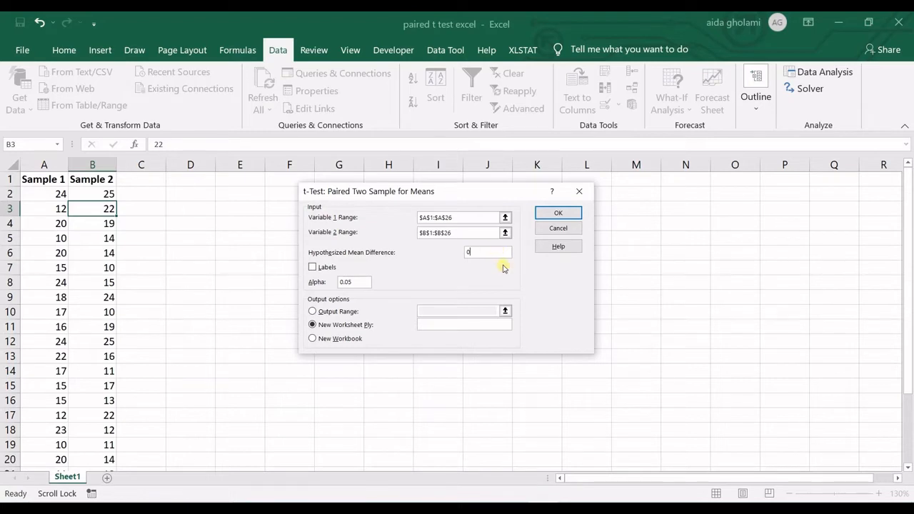
left_click(311, 267)
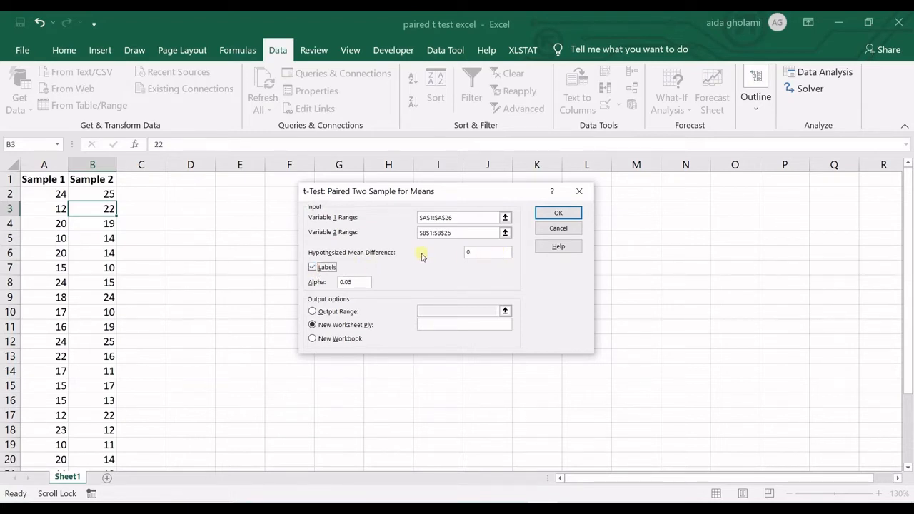
mouse_move(377, 256)
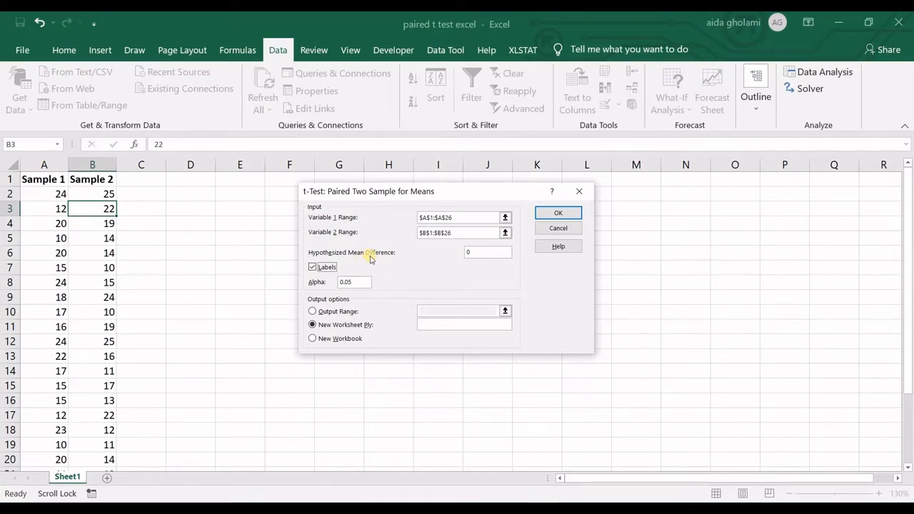
mouse_move(140, 232)
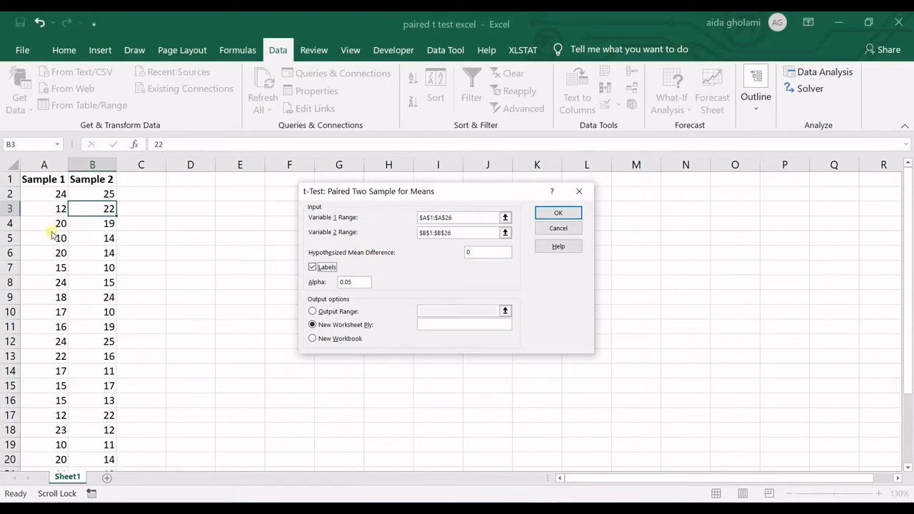
mouse_move(334, 249)
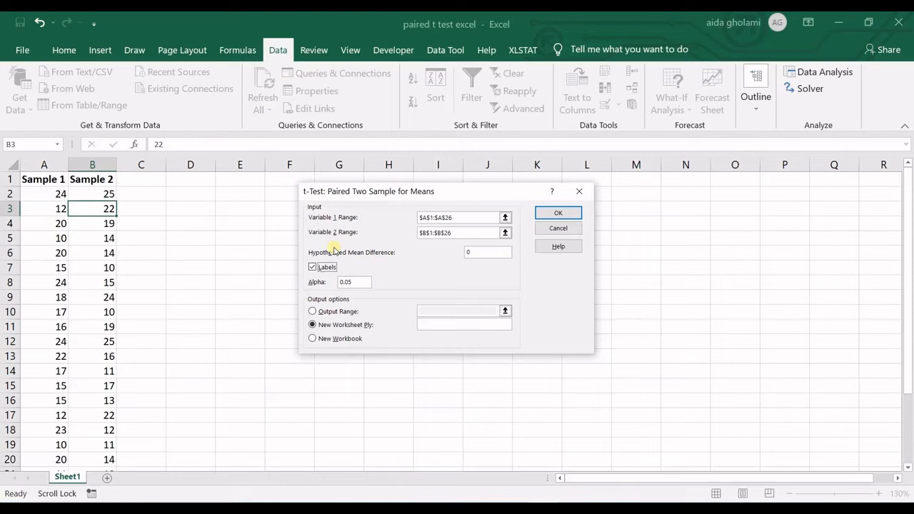
mouse_move(374, 275)
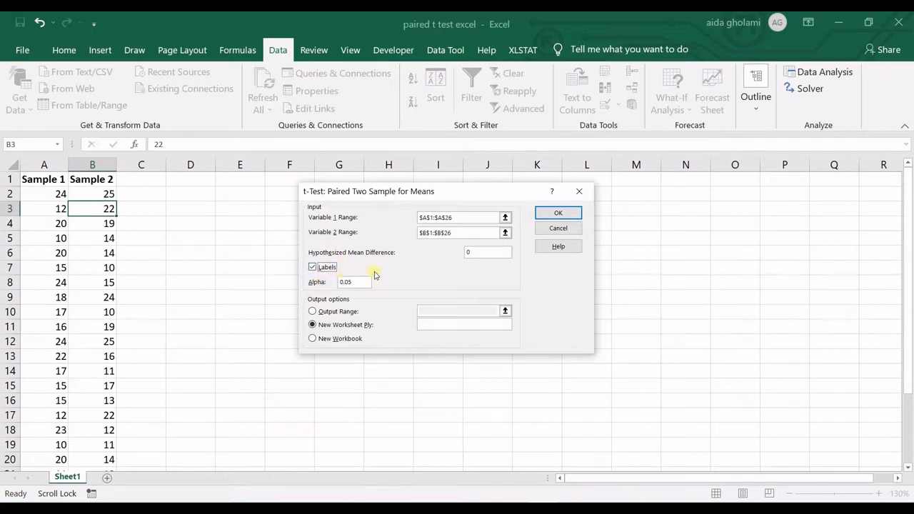
mouse_move(377, 271)
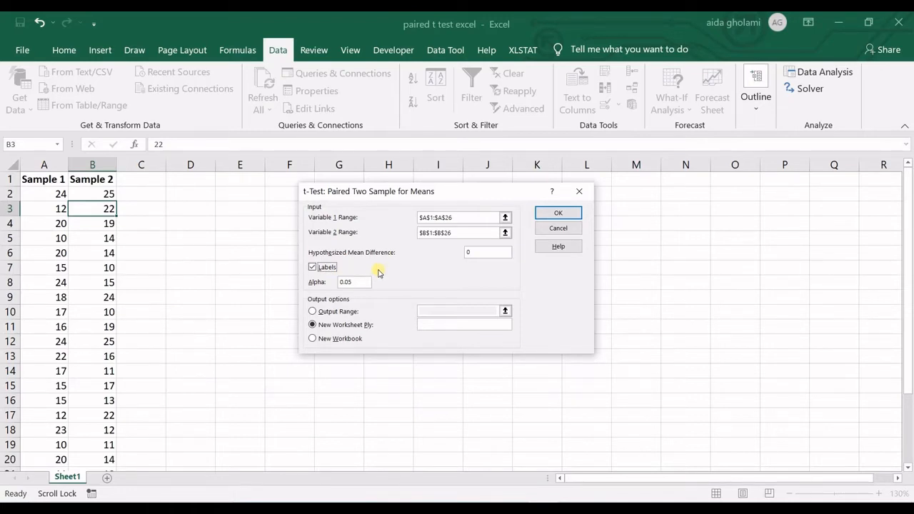
mouse_move(489, 251)
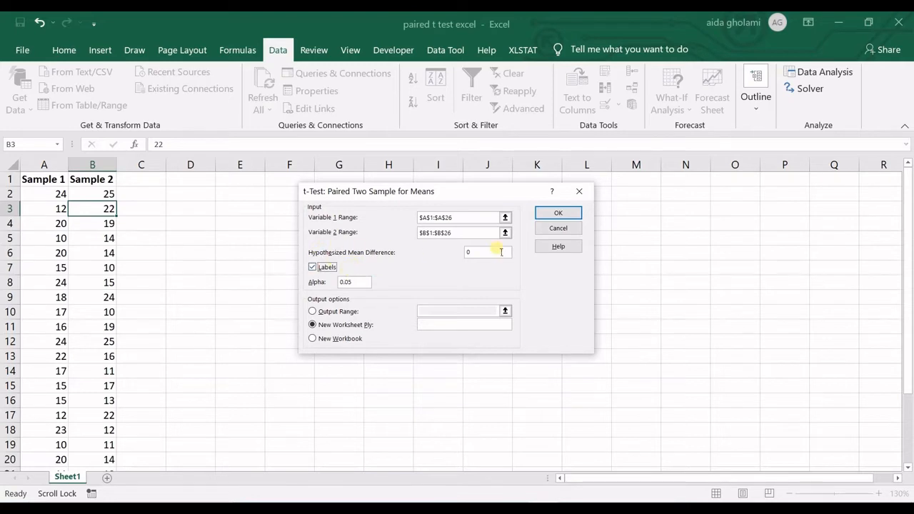
mouse_move(505, 259)
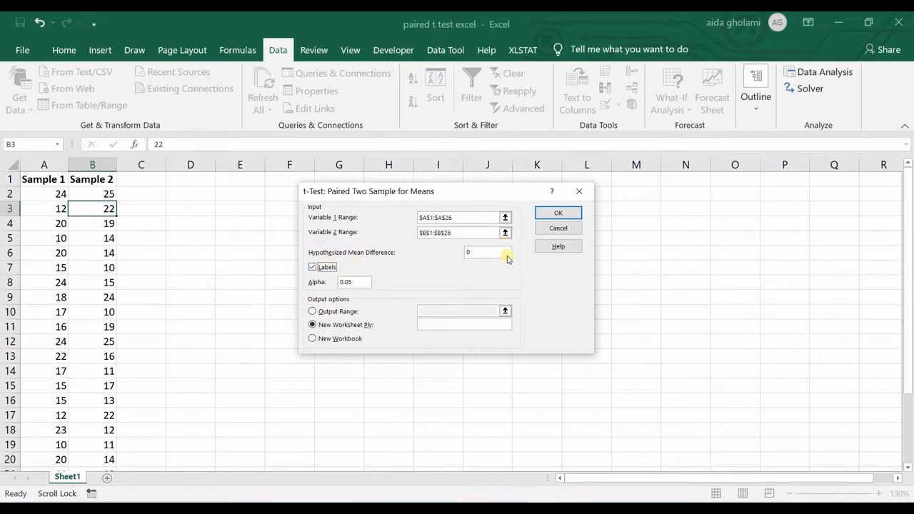
mouse_move(497, 254)
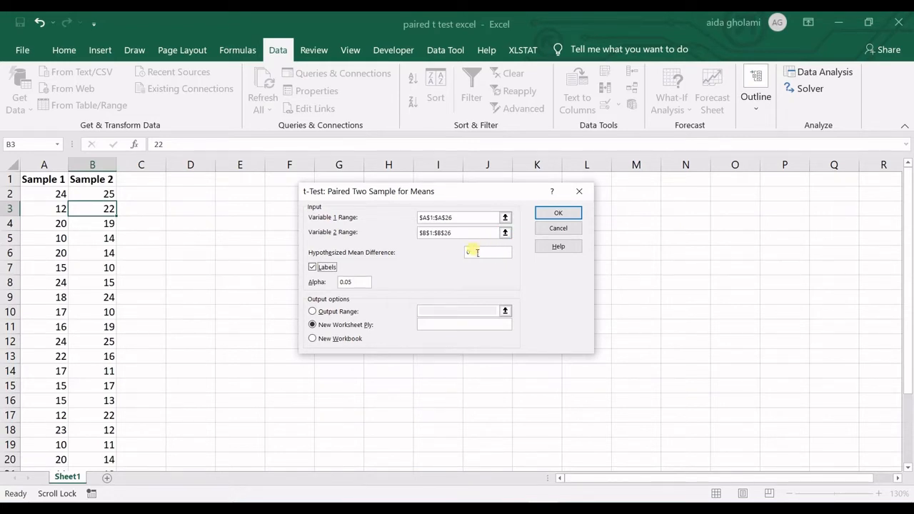
type("0")
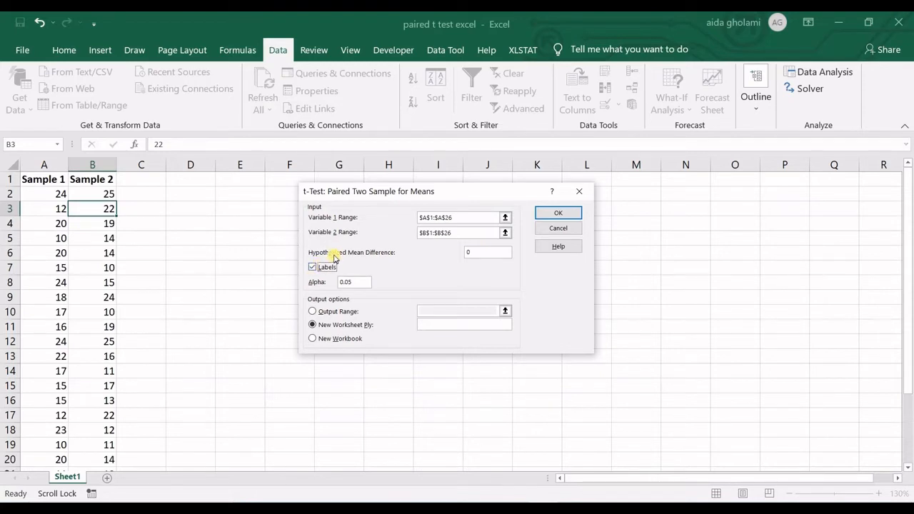
mouse_move(363, 288)
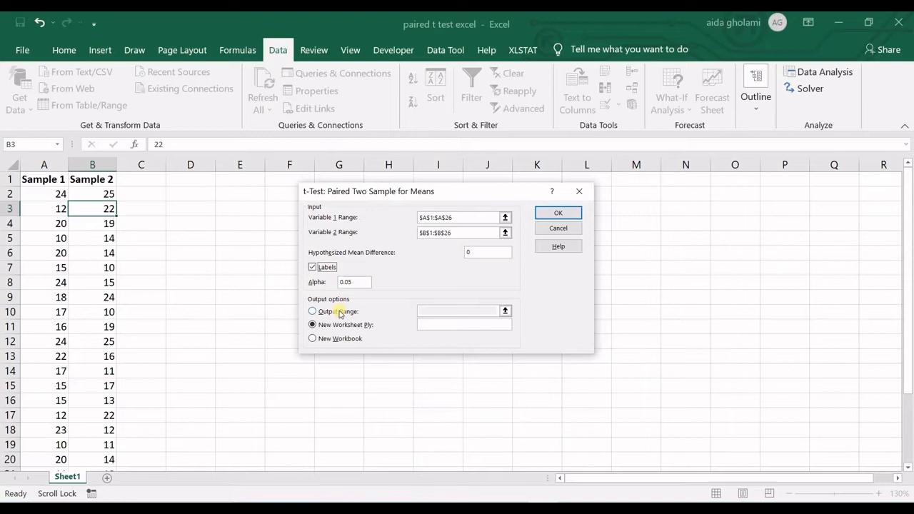
- Send the t-test results to an output range on this sheet beside the data
left_click(311, 312)
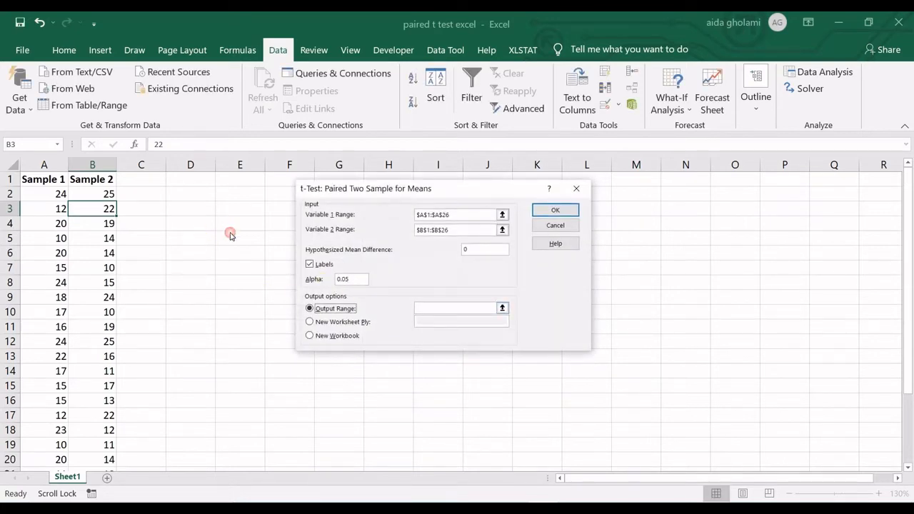
mouse_move(493, 307)
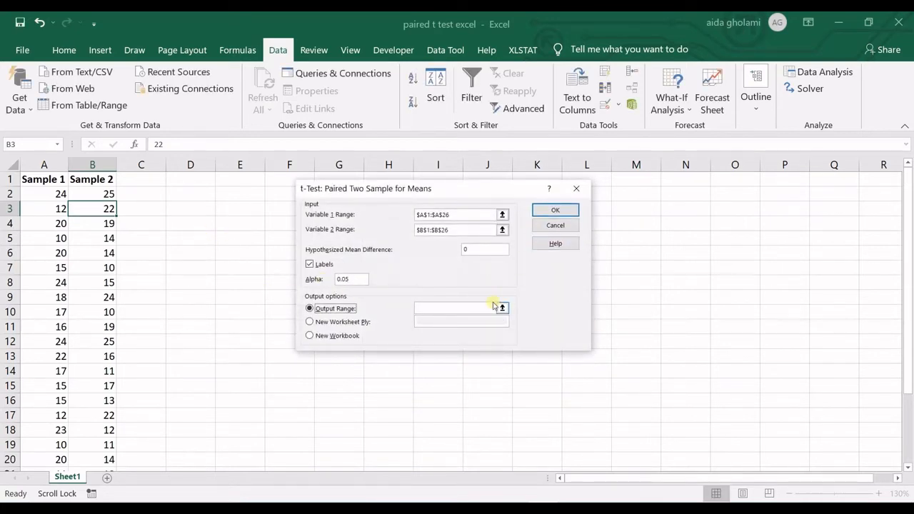
left_click(501, 309)
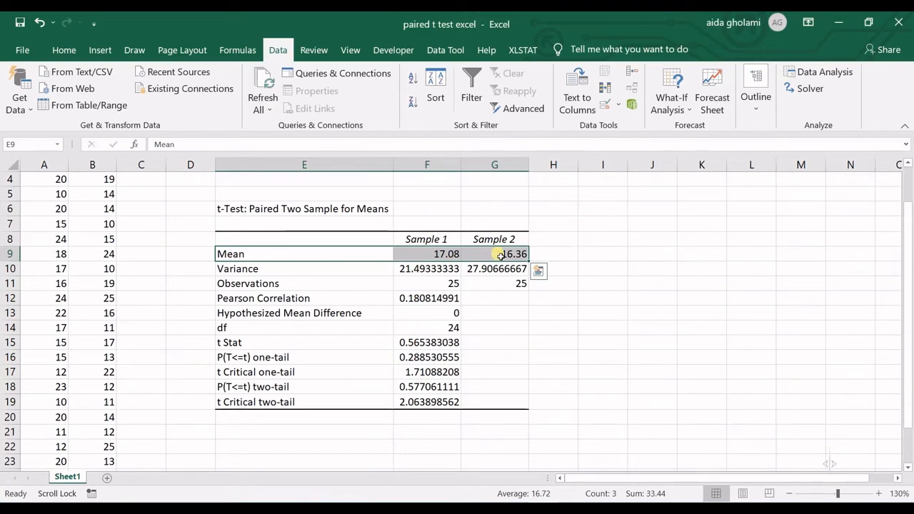
mouse_move(491, 408)
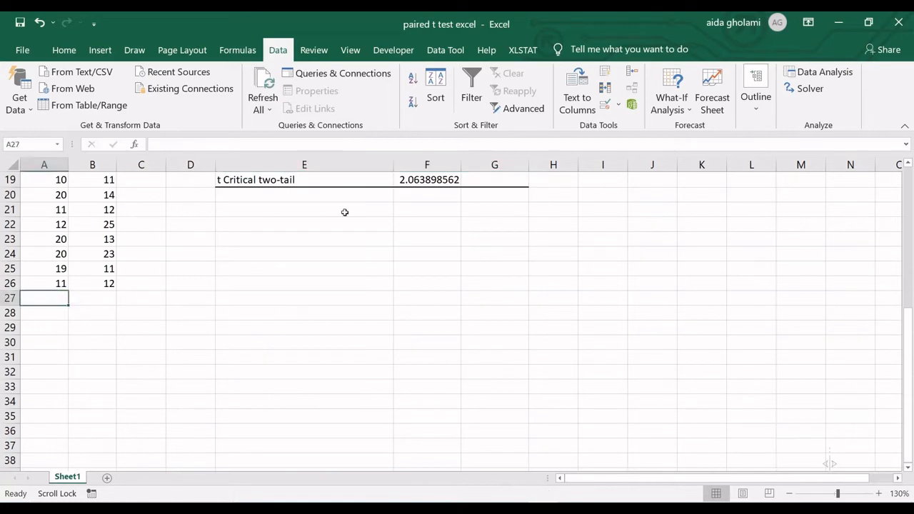
- Replace a SUM in A27 with AutoSum Average, giving sample averages 17.08 and 16.36
left_click(63, 48)
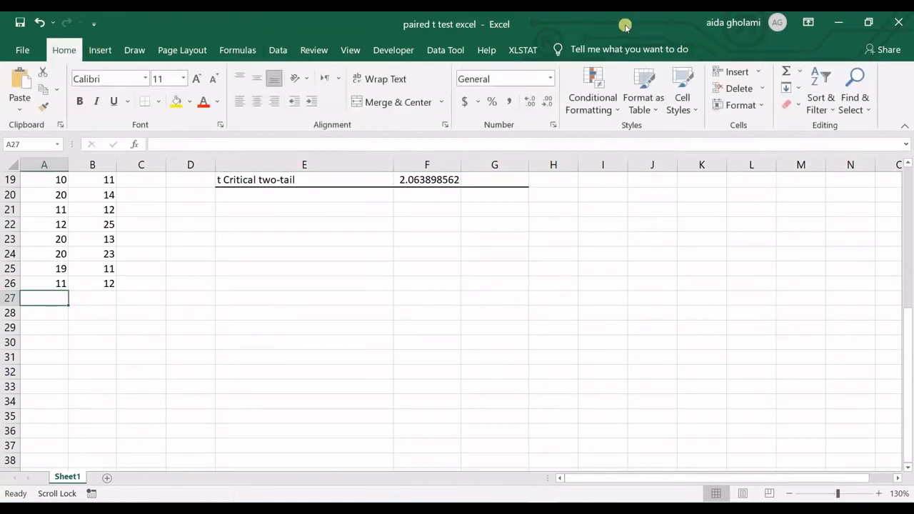
type("=SUM(A2:A26")
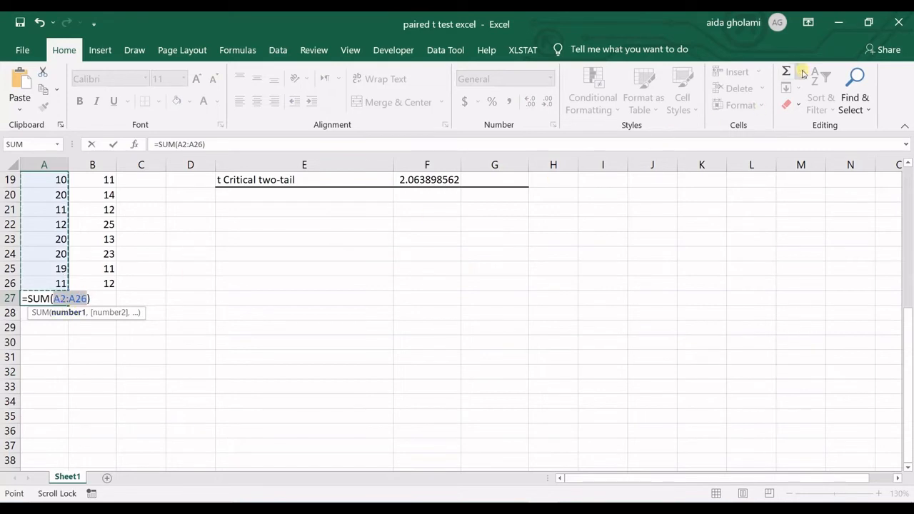
key("Return")
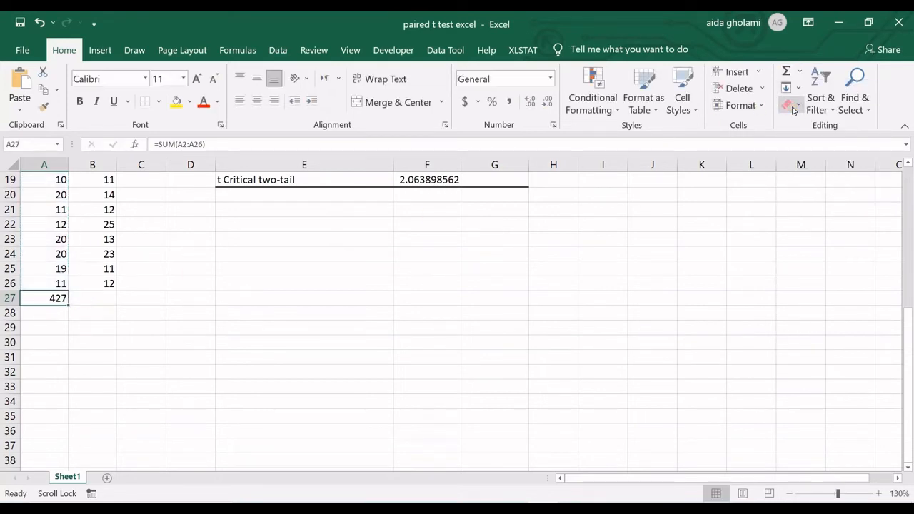
double_click(57, 298)
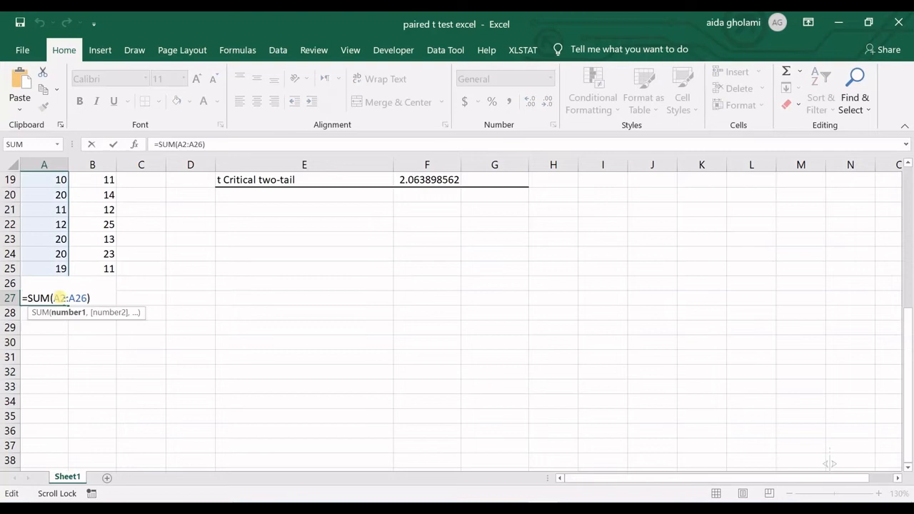
key("Escape")
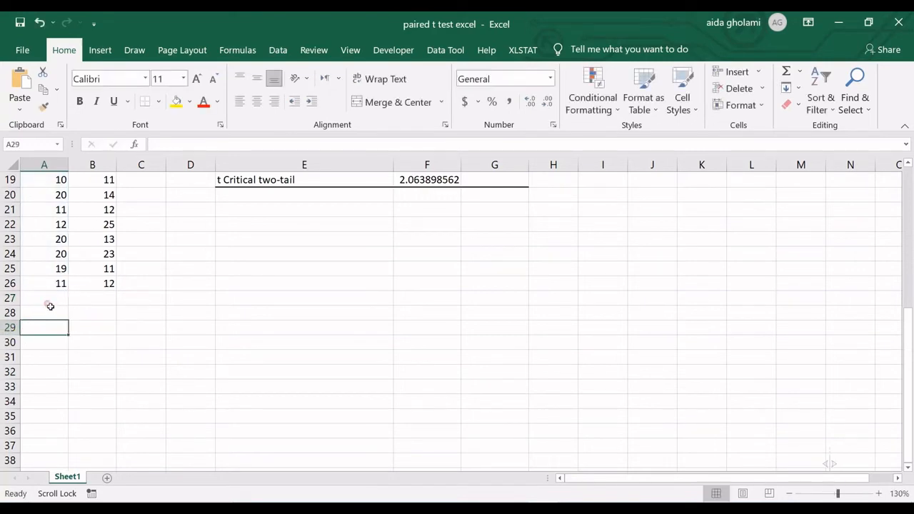
left_click(800, 74)
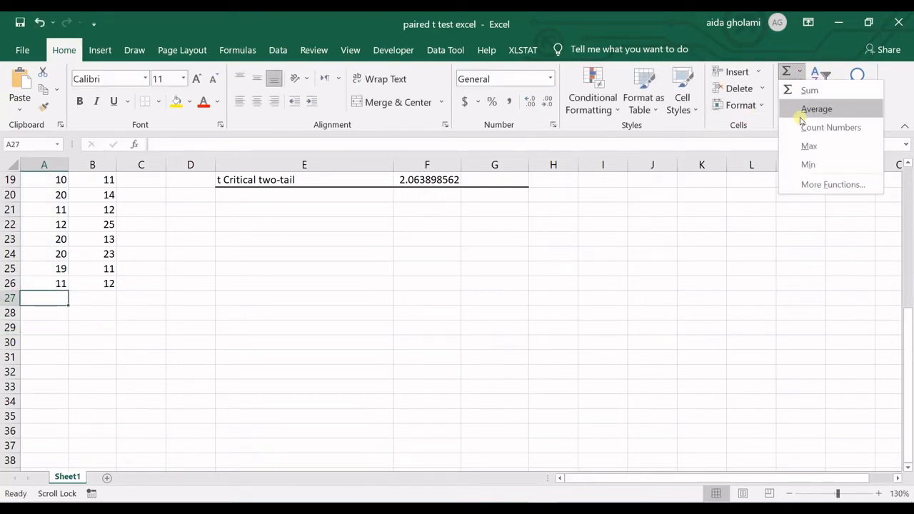
left_click(817, 108)
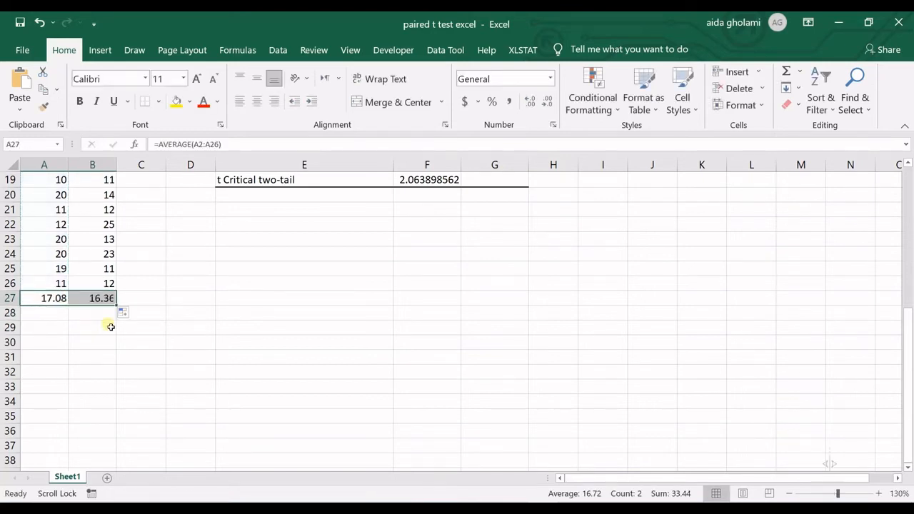
scroll("up", 3)
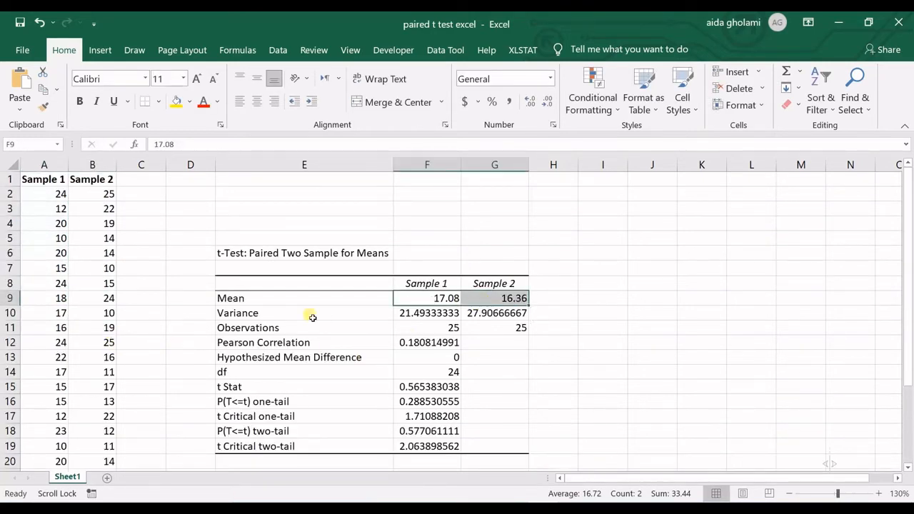
left_click(427, 313)
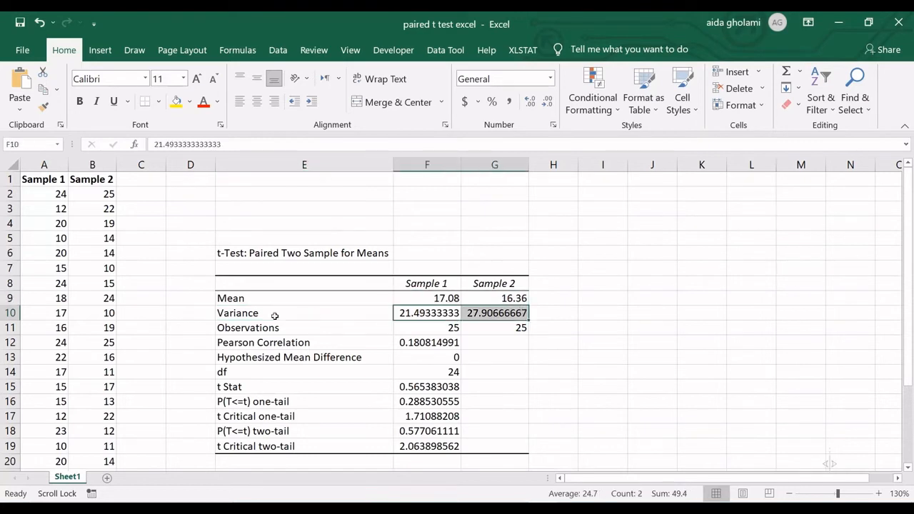
mouse_move(320, 314)
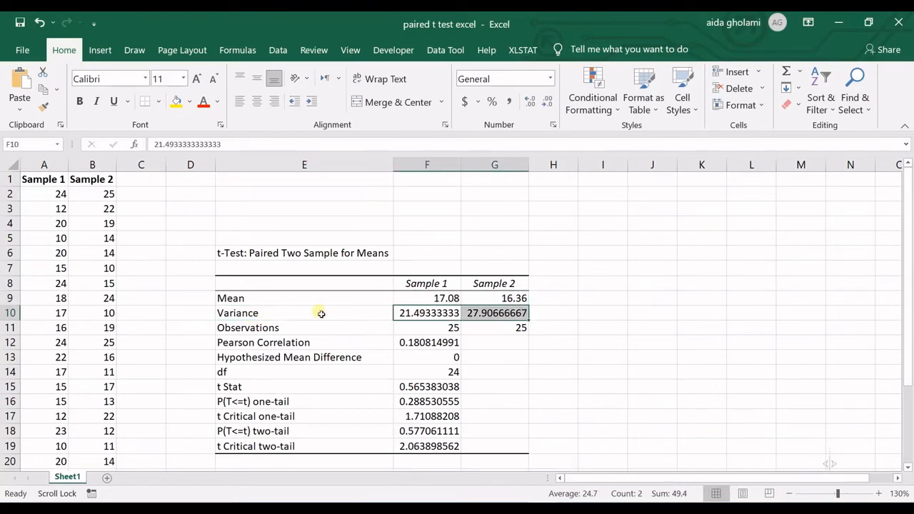
mouse_move(326, 348)
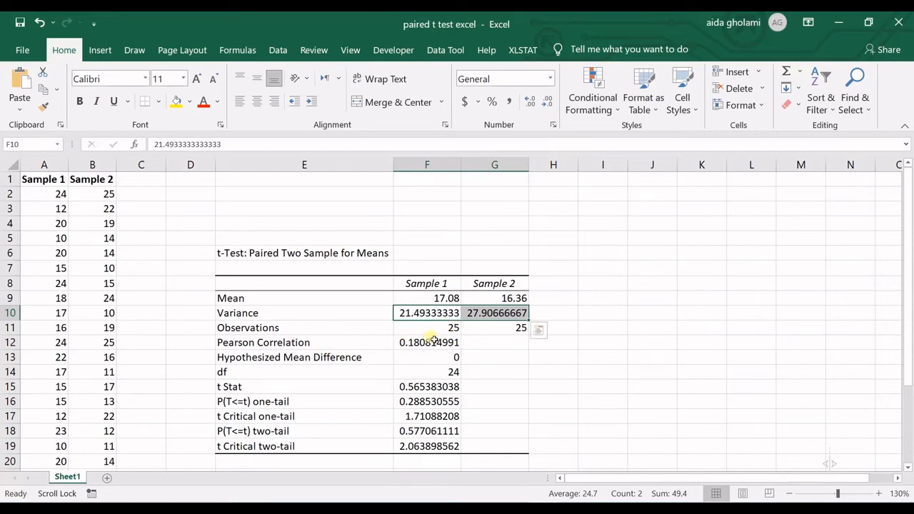
left_click(426, 357)
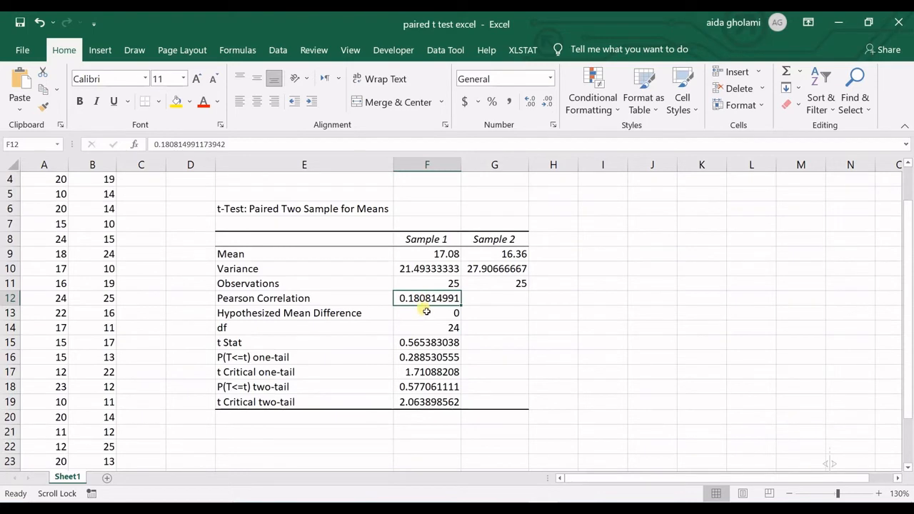
mouse_move(417, 303)
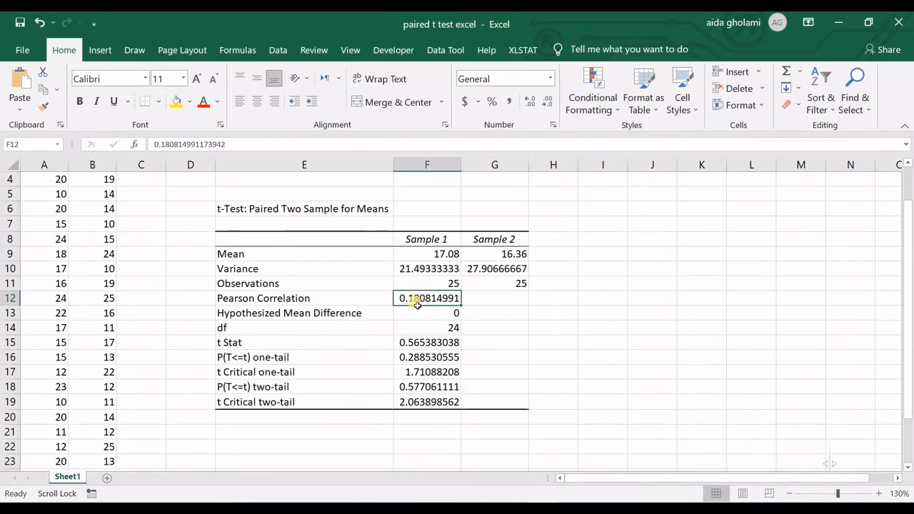
mouse_move(370, 320)
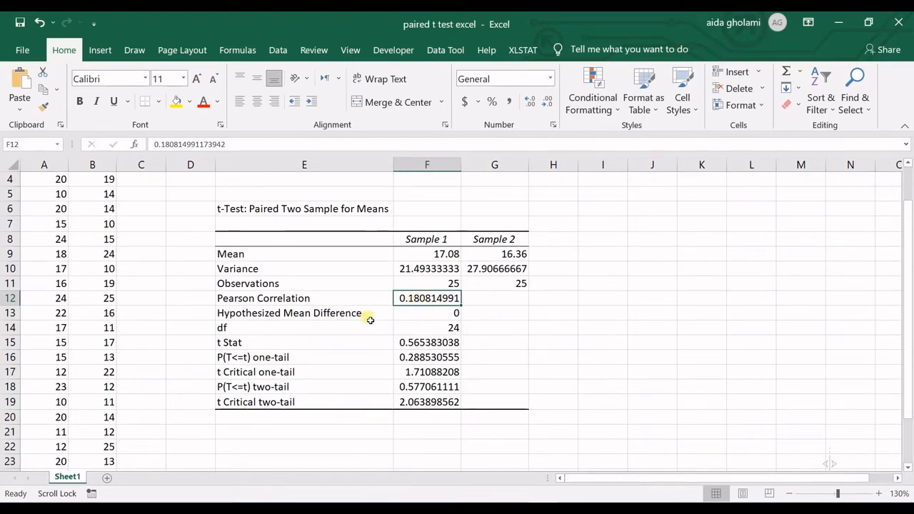
mouse_move(394, 260)
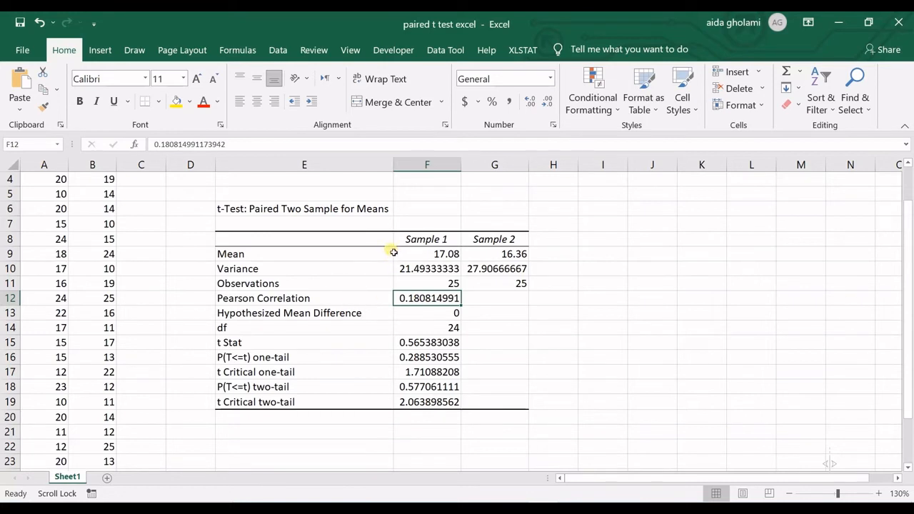
mouse_move(314, 314)
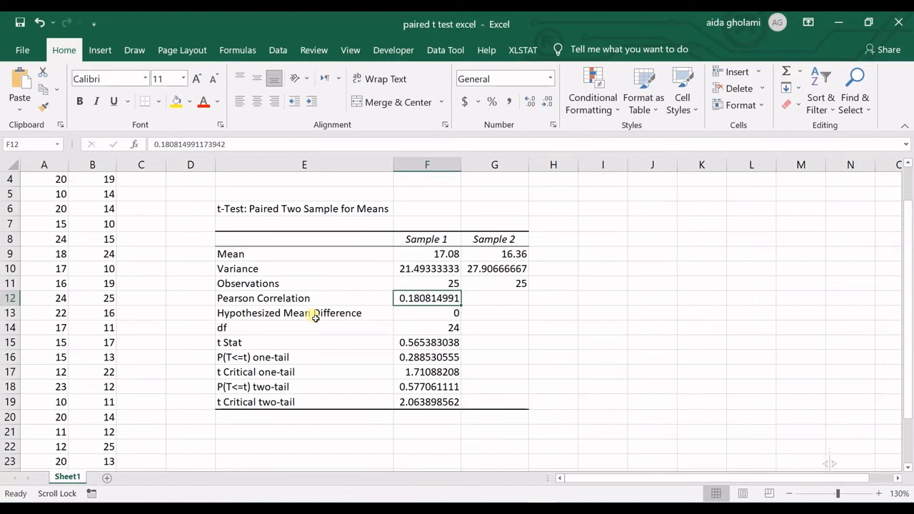
left_click(425, 313)
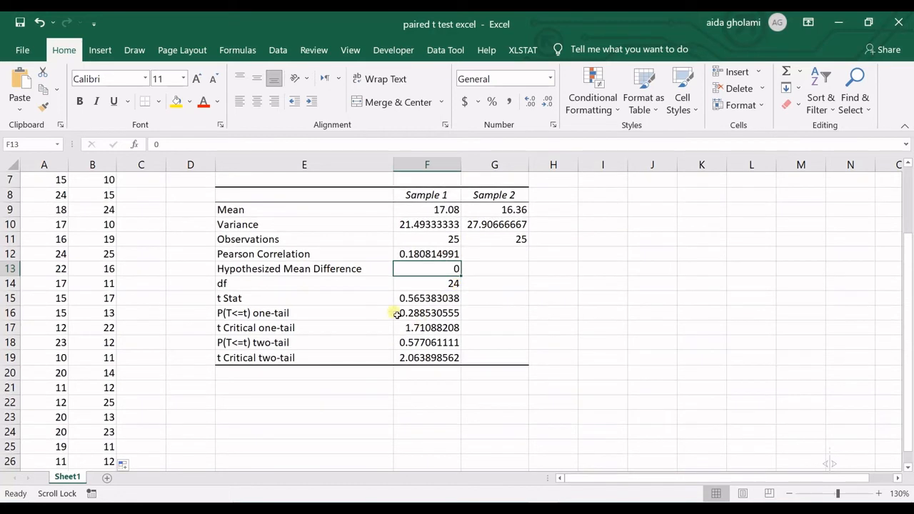
mouse_move(357, 303)
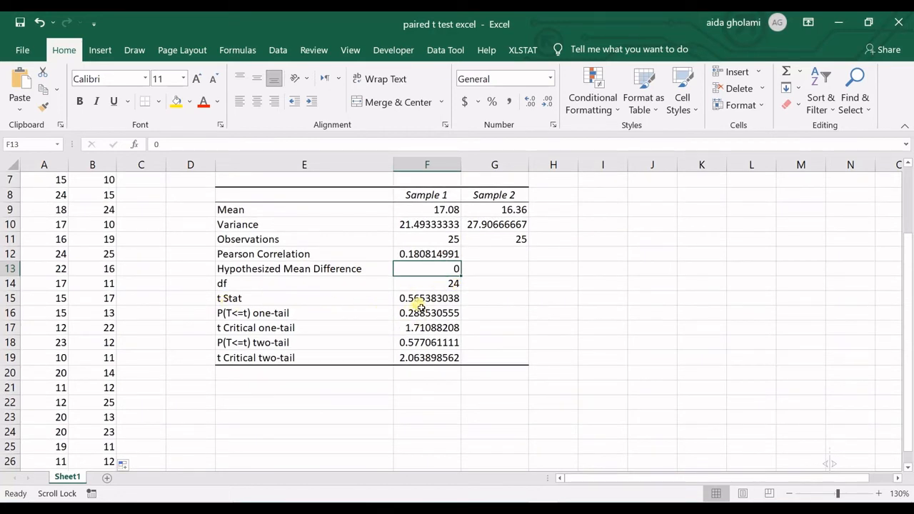
left_click(425, 299)
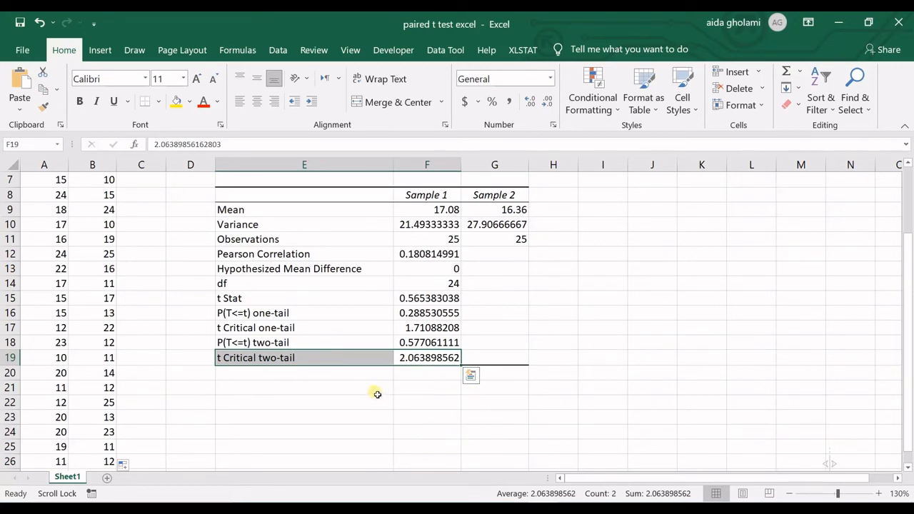
mouse_move(414, 364)
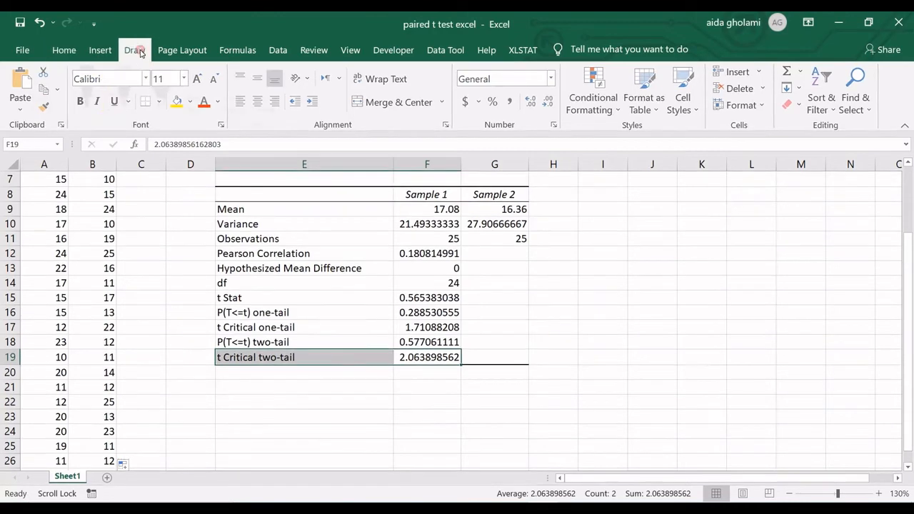
- With the black pen sketch a bell curve, labelling centre 0 and right critical value 2.06
left_click(134, 48)
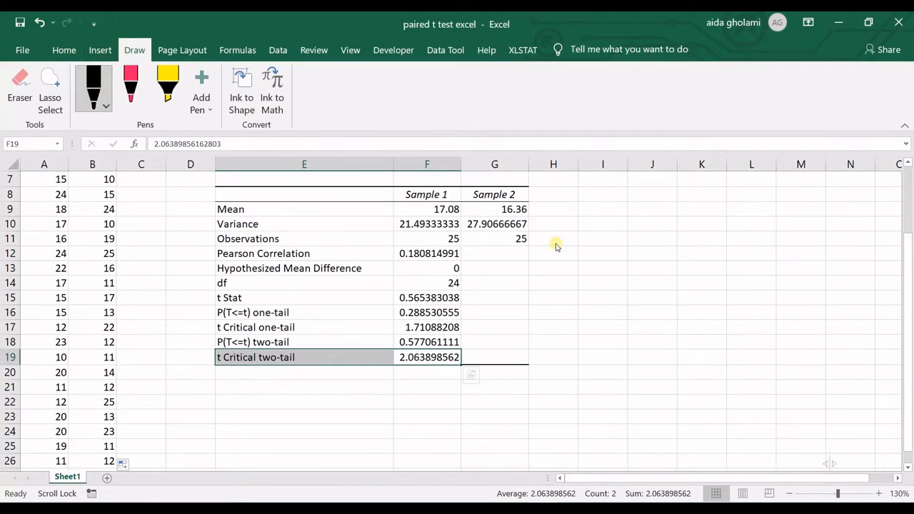
mouse_move(572, 286)
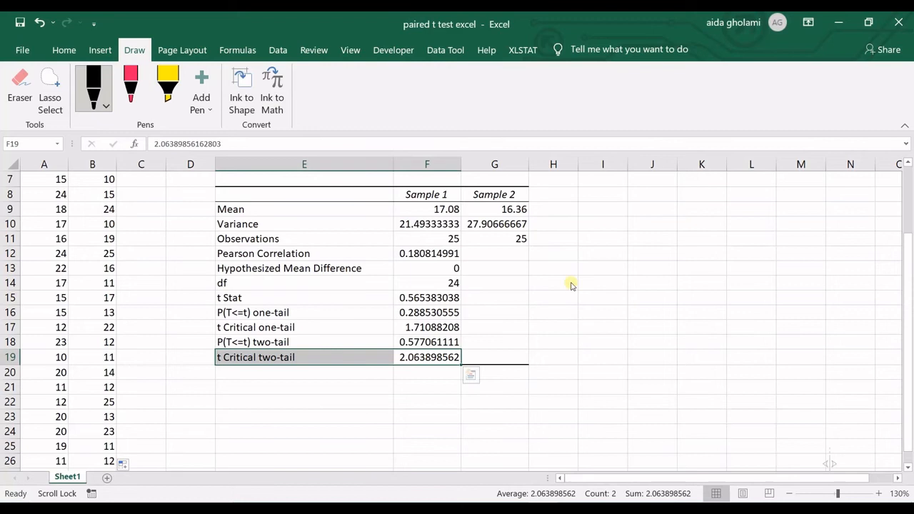
left_click_drag(514, 339, 720, 342)
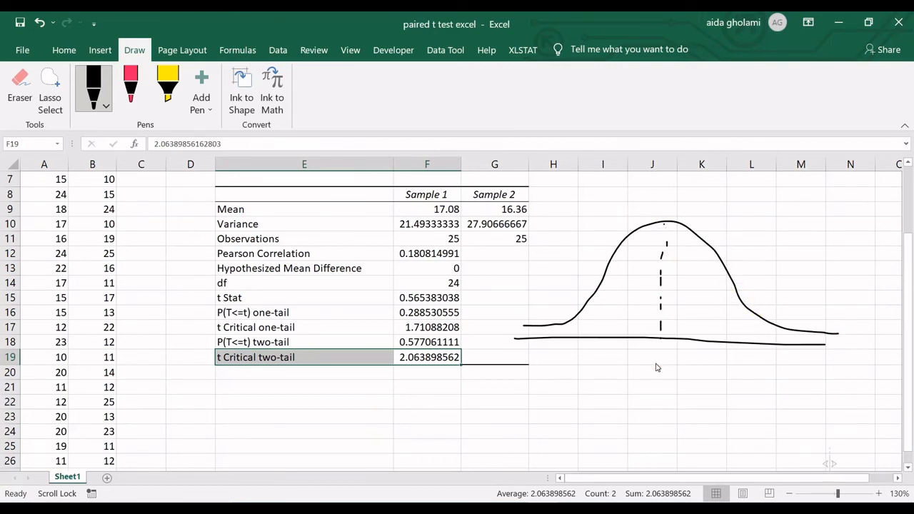
left_click_drag(656, 365, 656, 364)
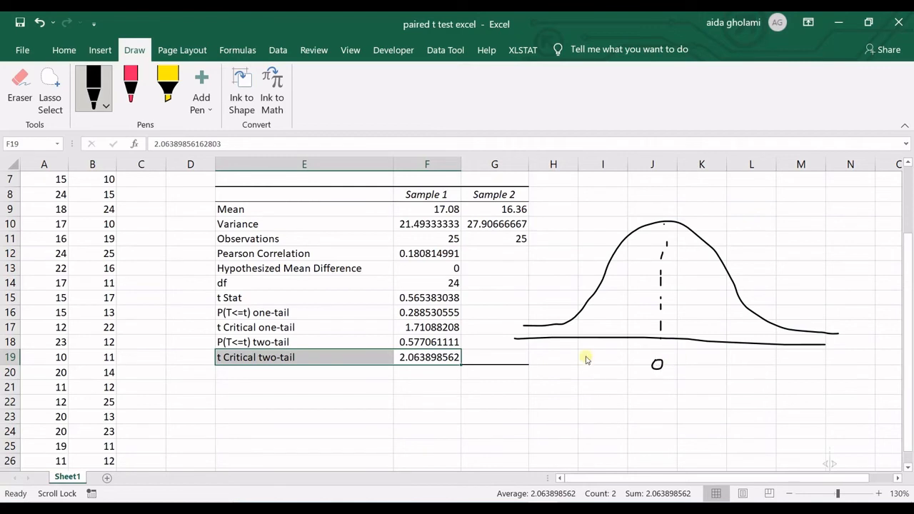
mouse_move(750, 305)
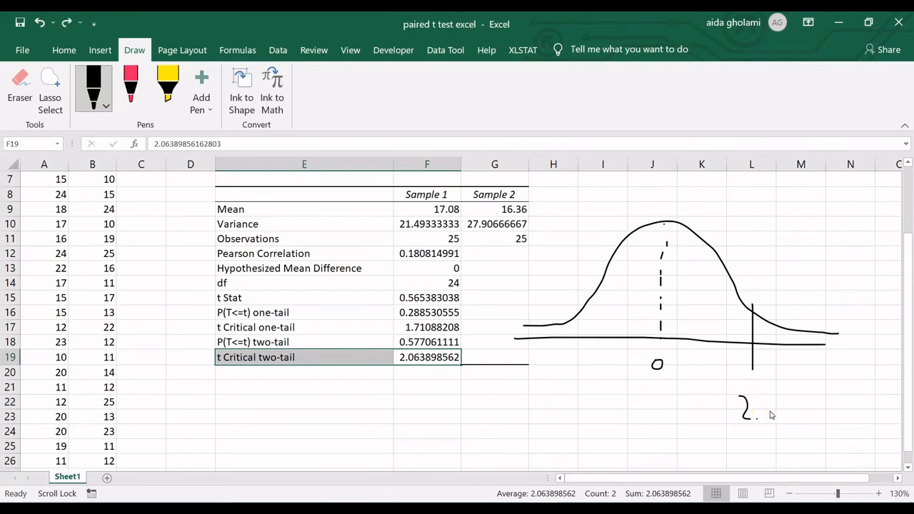
left_click_drag(768, 411, 807, 417)
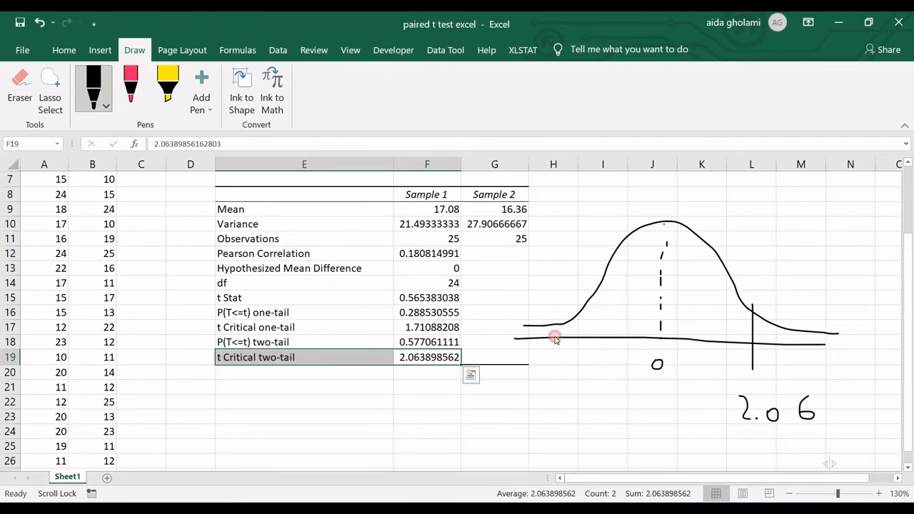
- Mark the left critical value −2.06 and write the t stat 0.5 near the centre
left_click_drag(577, 307, 577, 354)
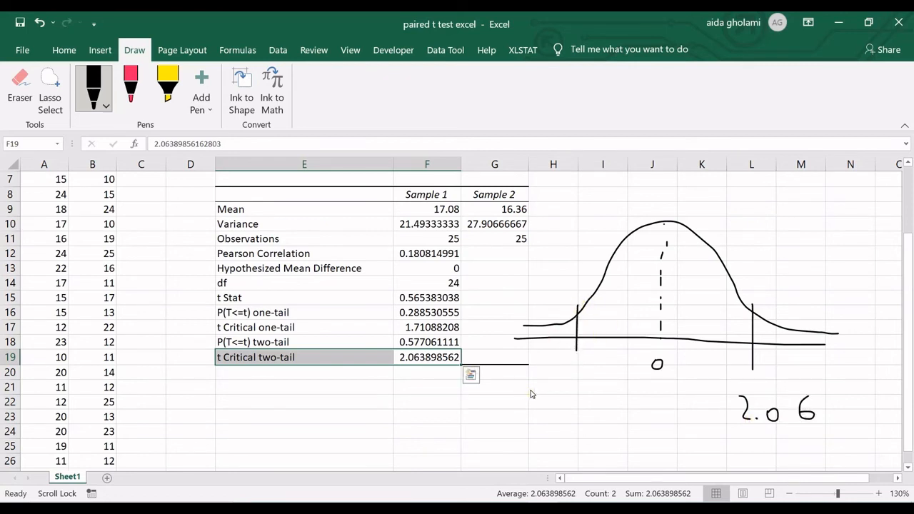
left_click_drag(531, 385, 571, 403)
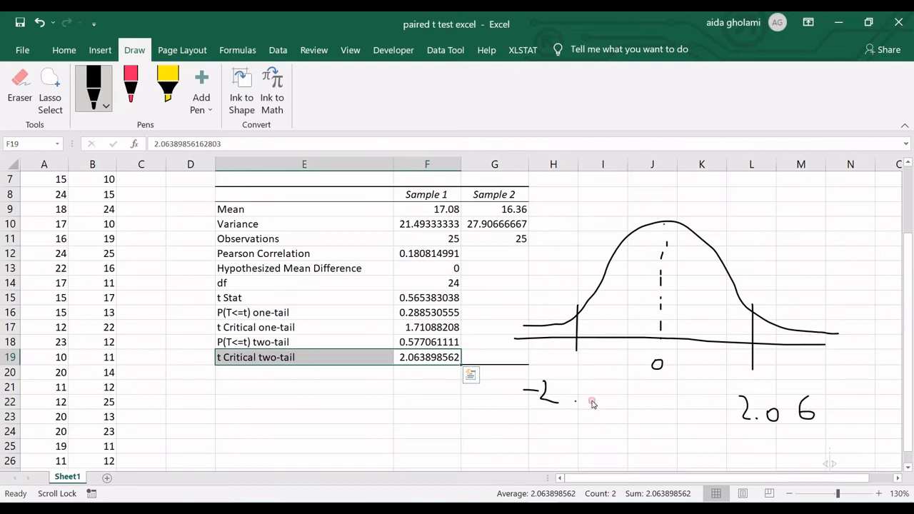
left_click_drag(579, 397, 621, 403)
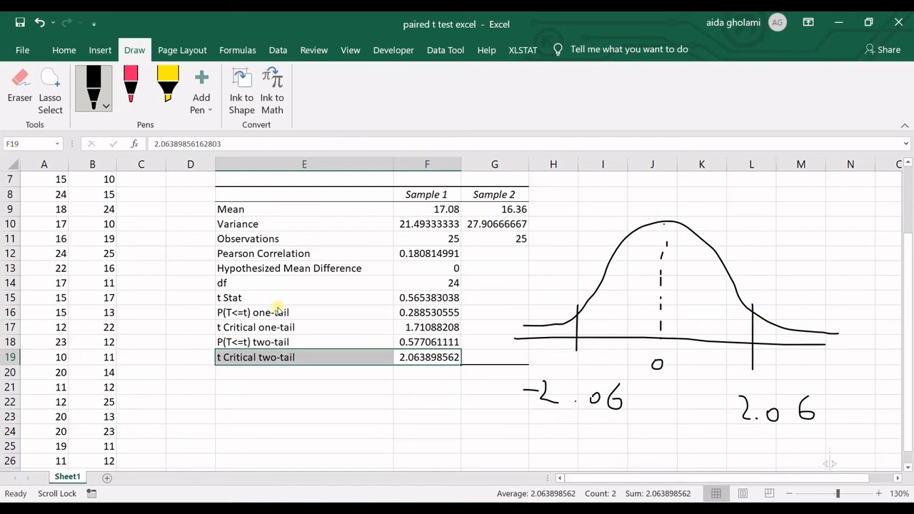
mouse_move(677, 334)
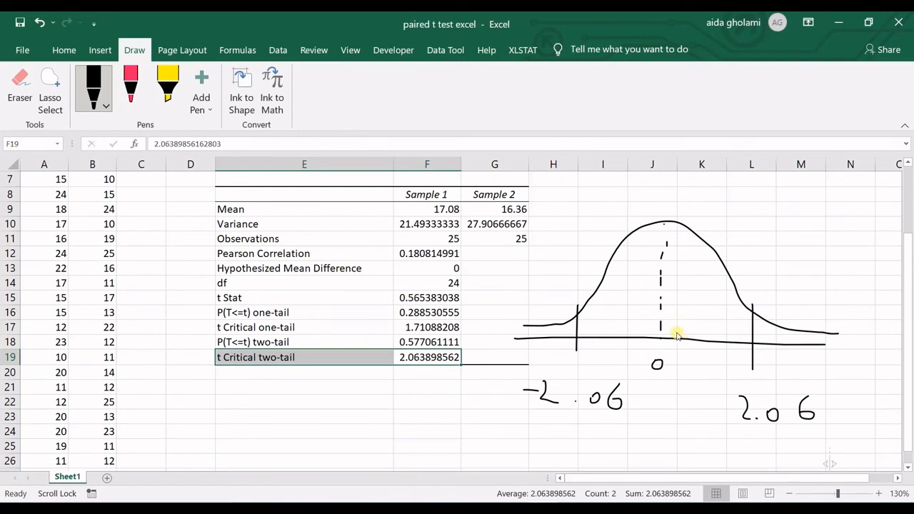
mouse_move(660, 306)
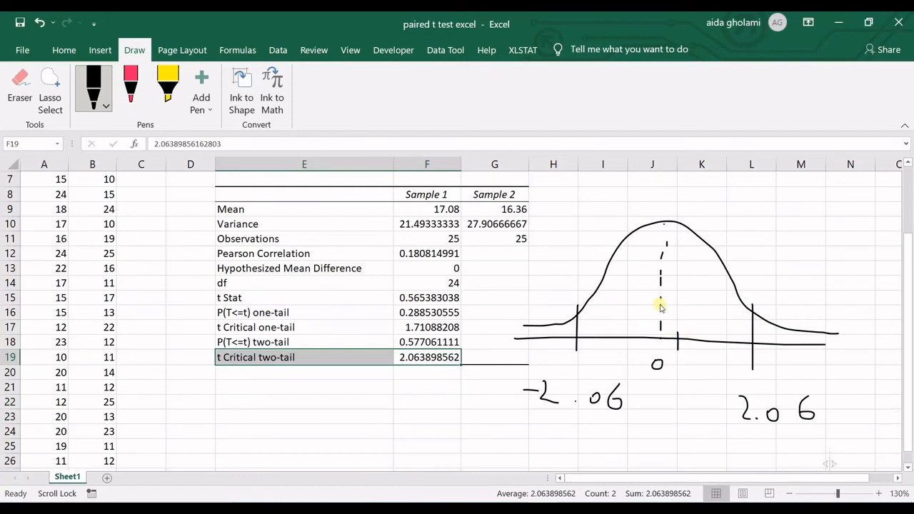
mouse_move(692, 291)
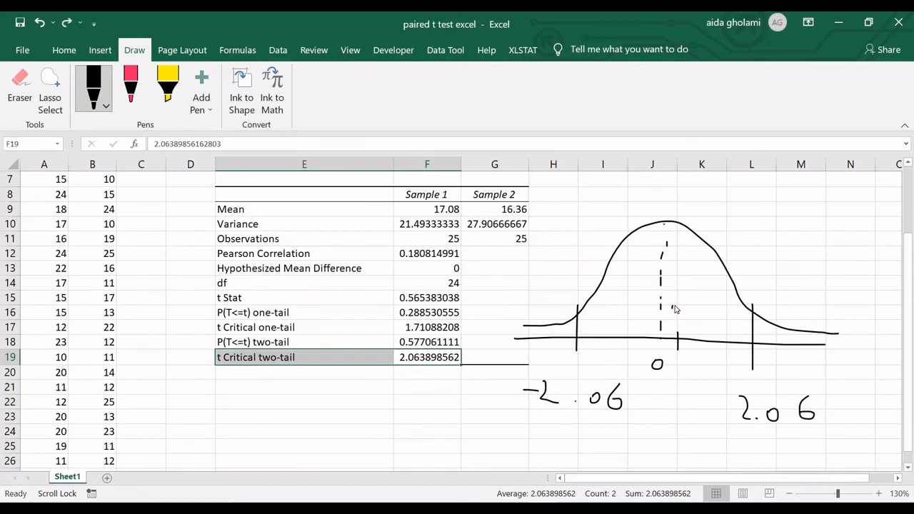
left_click_drag(671, 311, 693, 296)
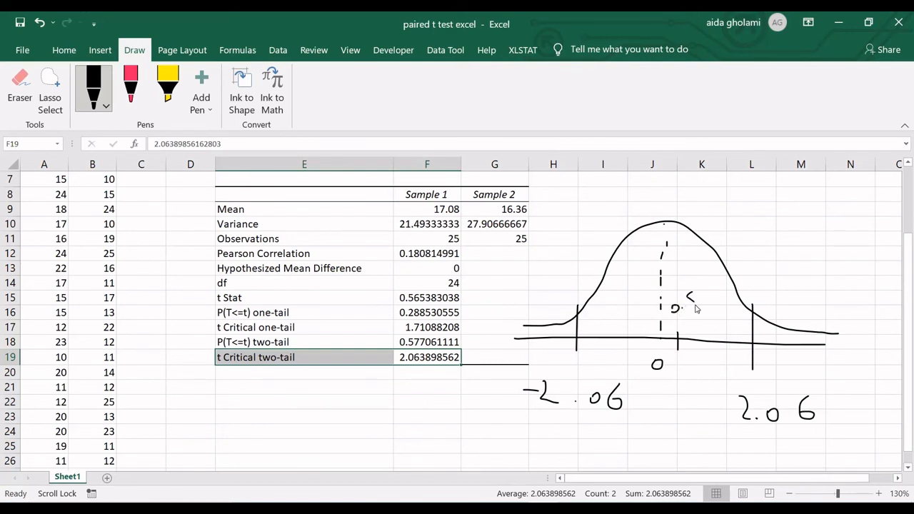
left_click_drag(674, 300, 692, 295)
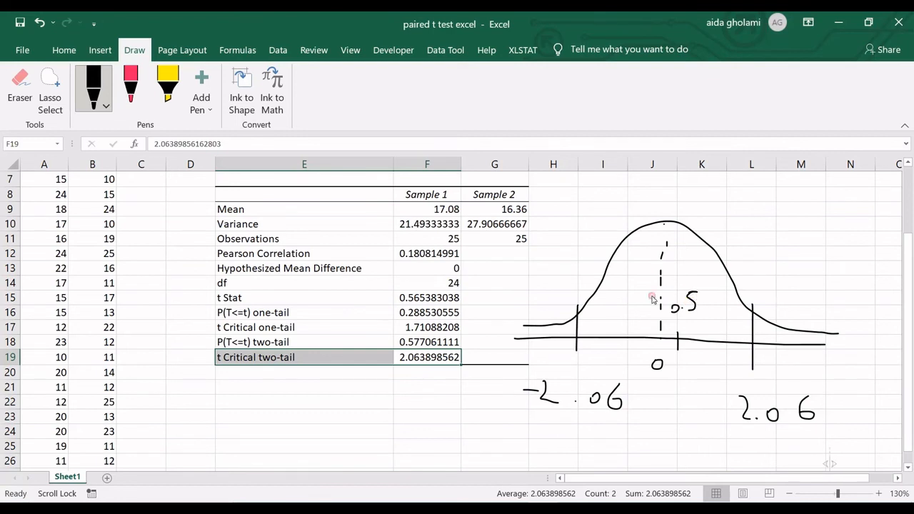
left_click(131, 86)
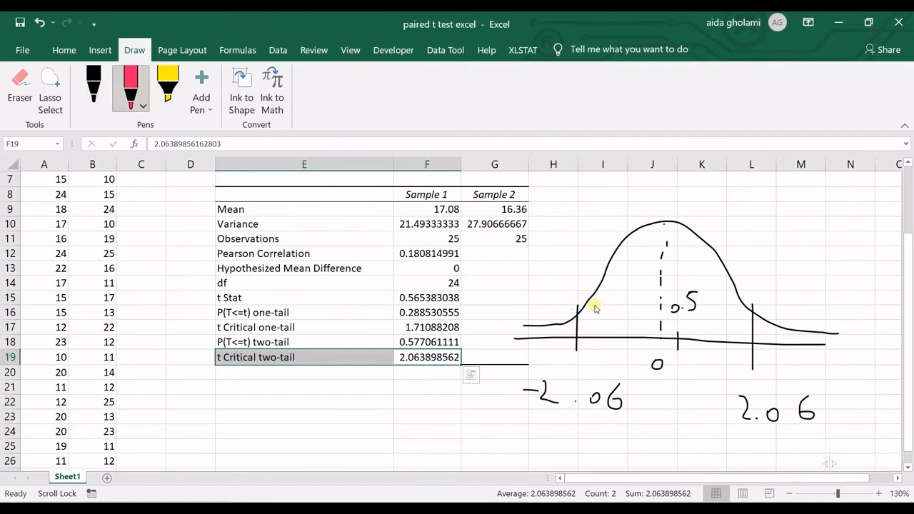
mouse_move(602, 283)
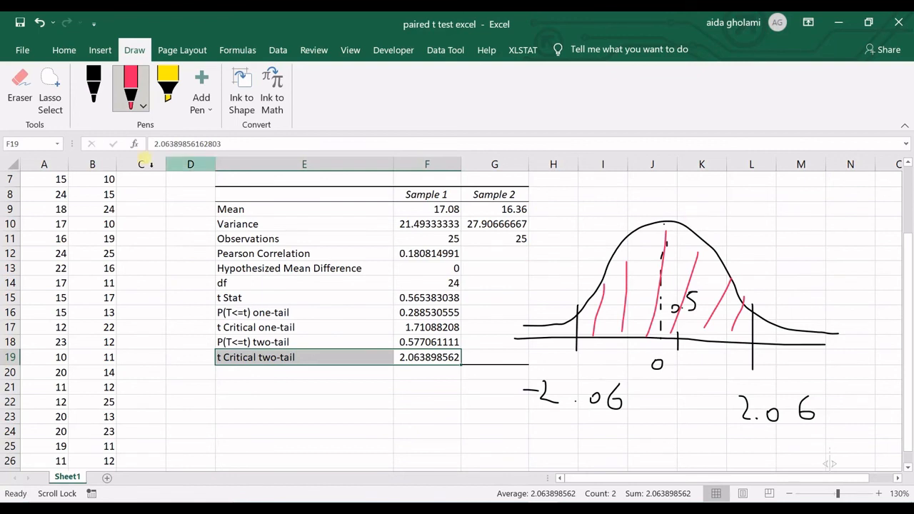
- Highlight the right tail beyond 2.06 in yellow, then return to black ink
left_click(167, 86)
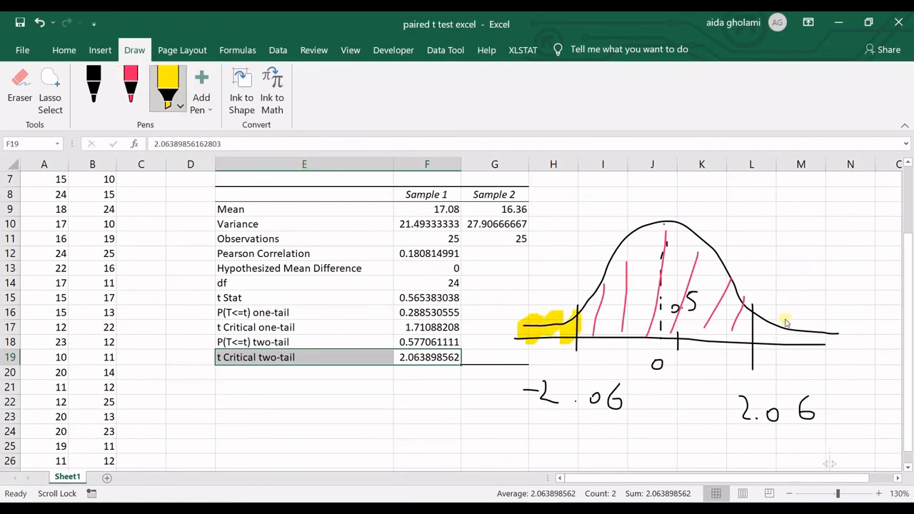
left_click_drag(760, 336, 843, 343)
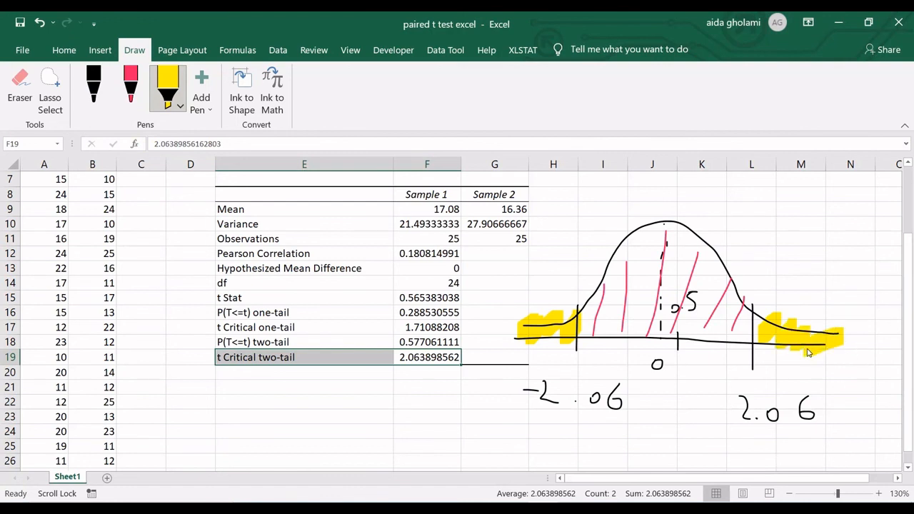
left_click(92, 86)
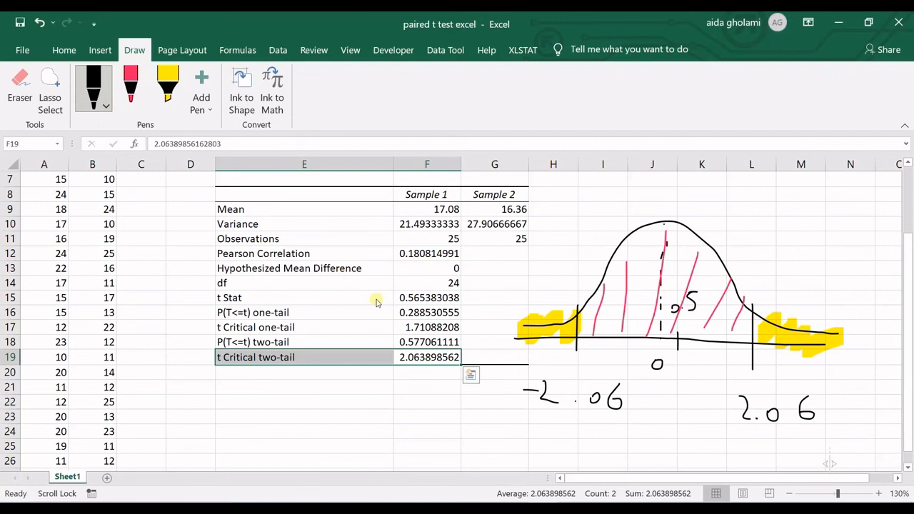
mouse_move(334, 313)
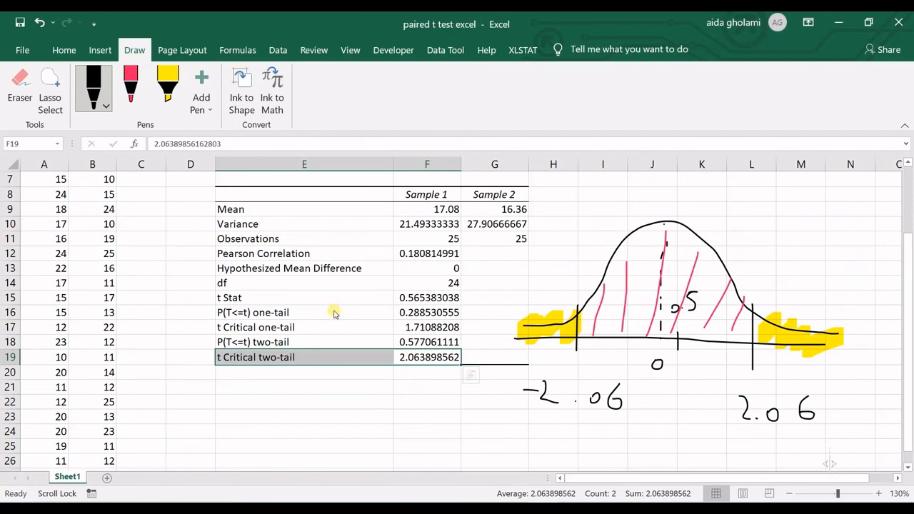
mouse_move(465, 209)
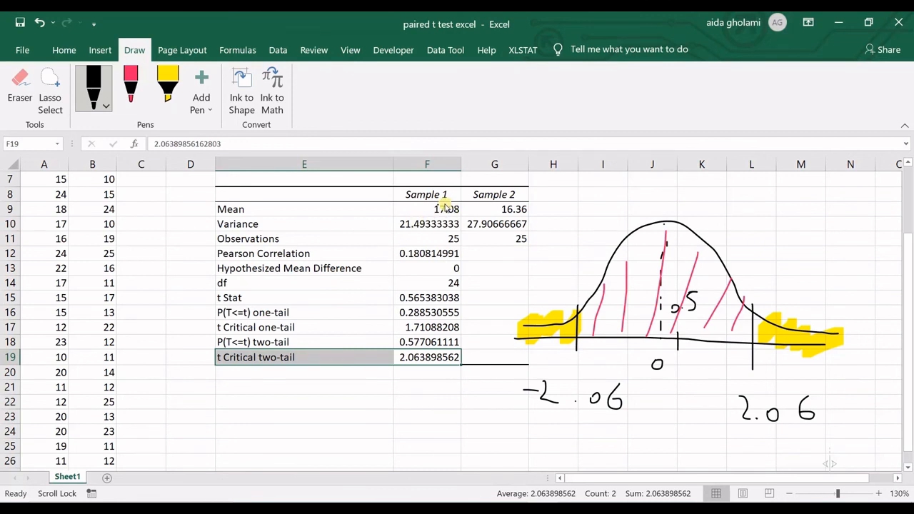
mouse_move(436, 209)
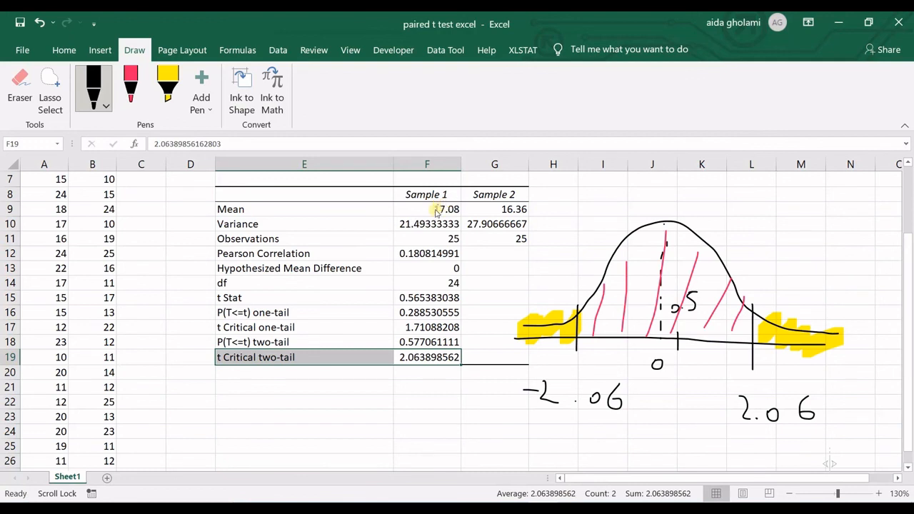